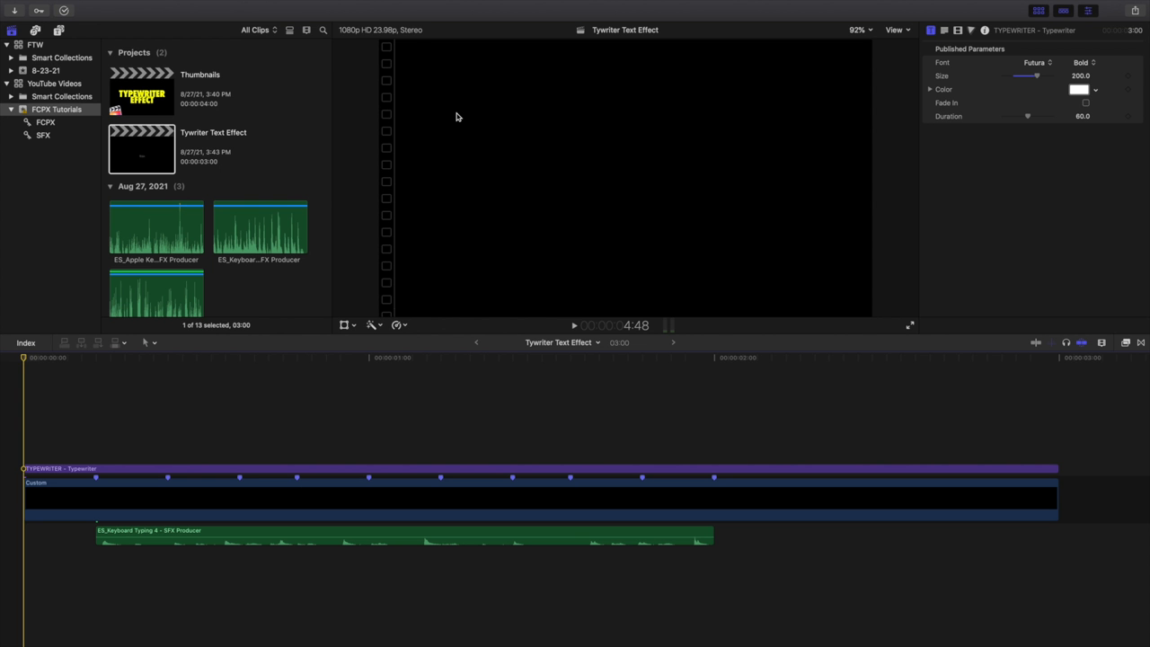
pyautogui.moveTo(213, 332)
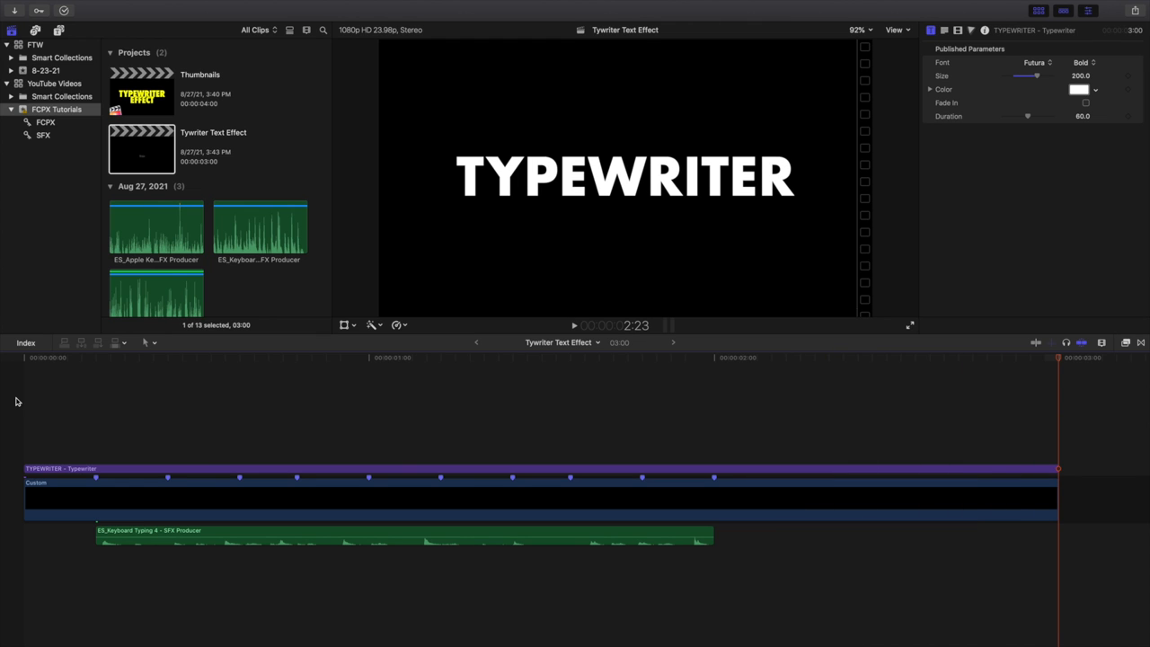
# - Jump to the start of the finished typewriter example before starting a new project
pyautogui.press('home')
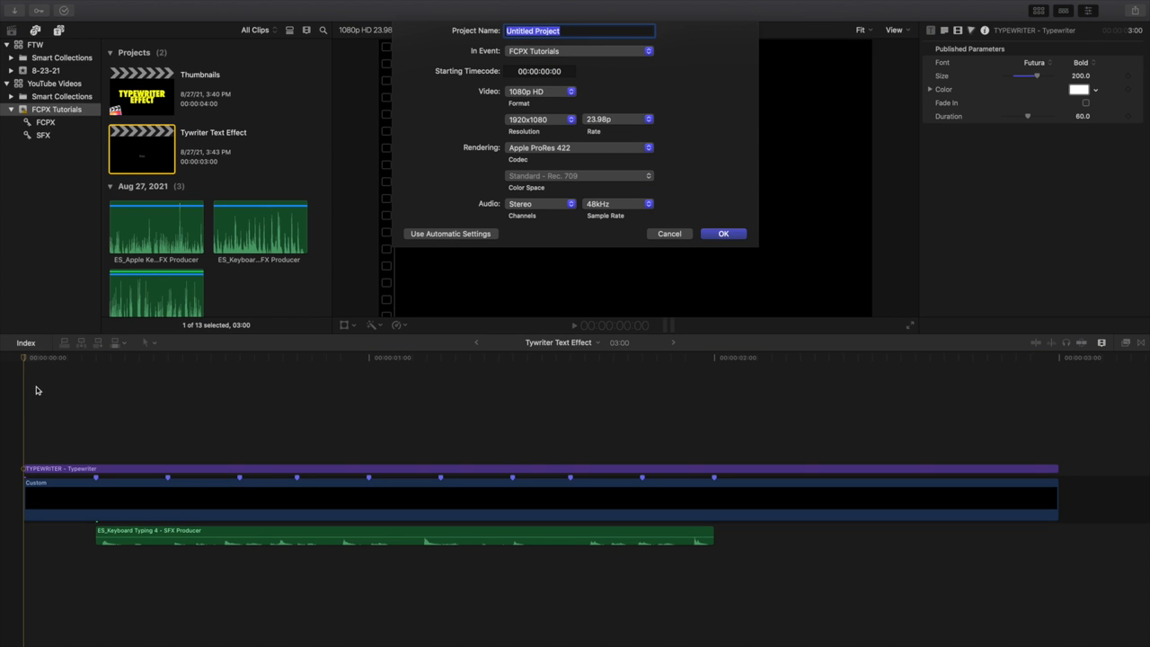
# - Create the project 'Example' and show the Titles and Generators browser
pyautogui.write('Example')
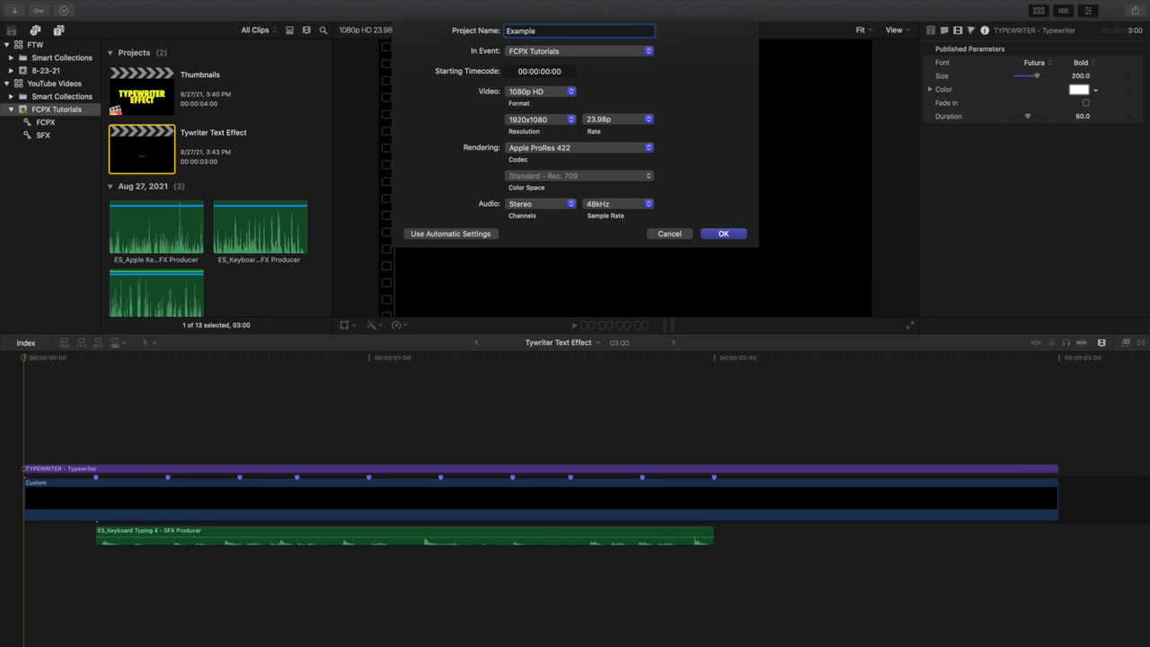
pyautogui.click(723, 234)
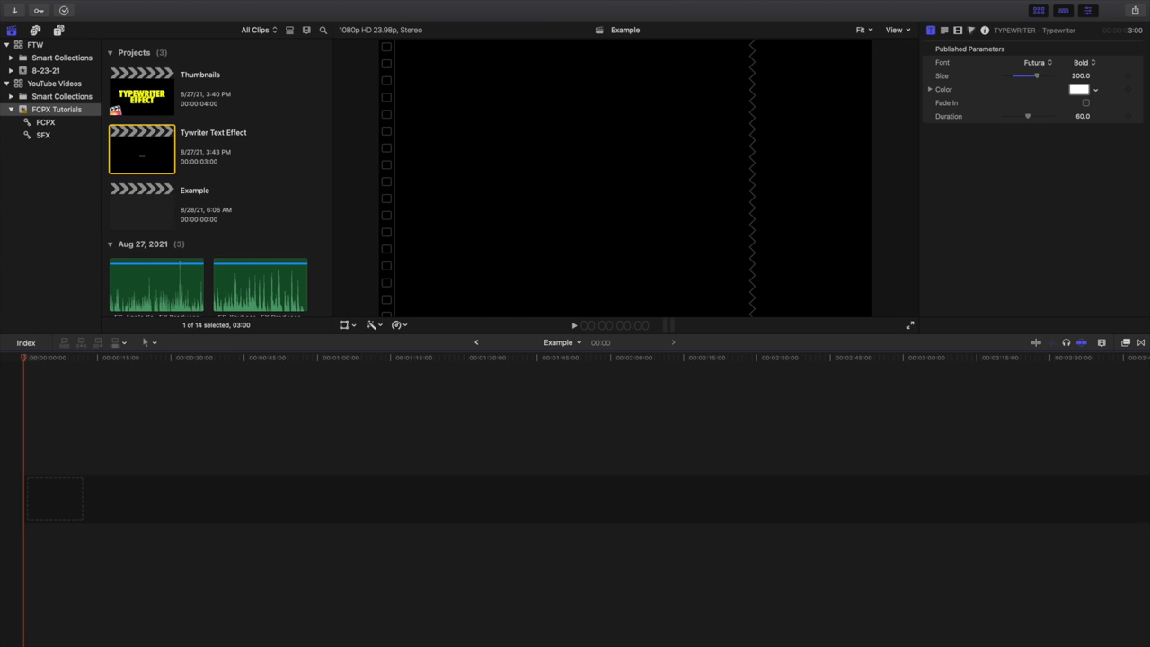
pyautogui.click(141, 207)
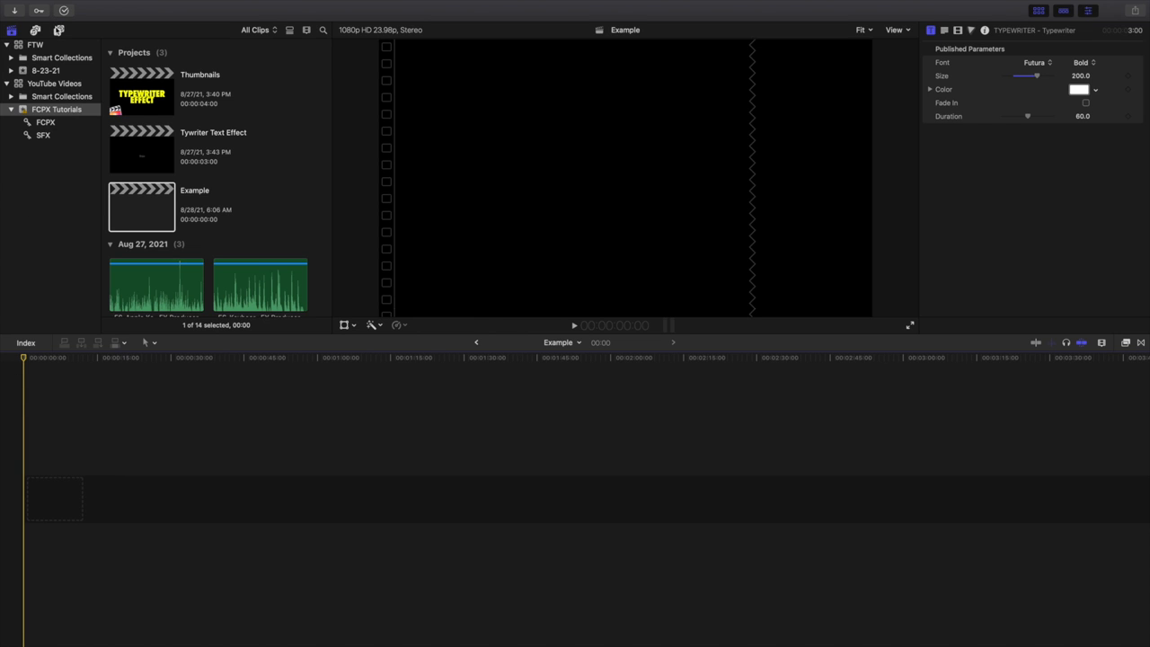
pyautogui.click(59, 31)
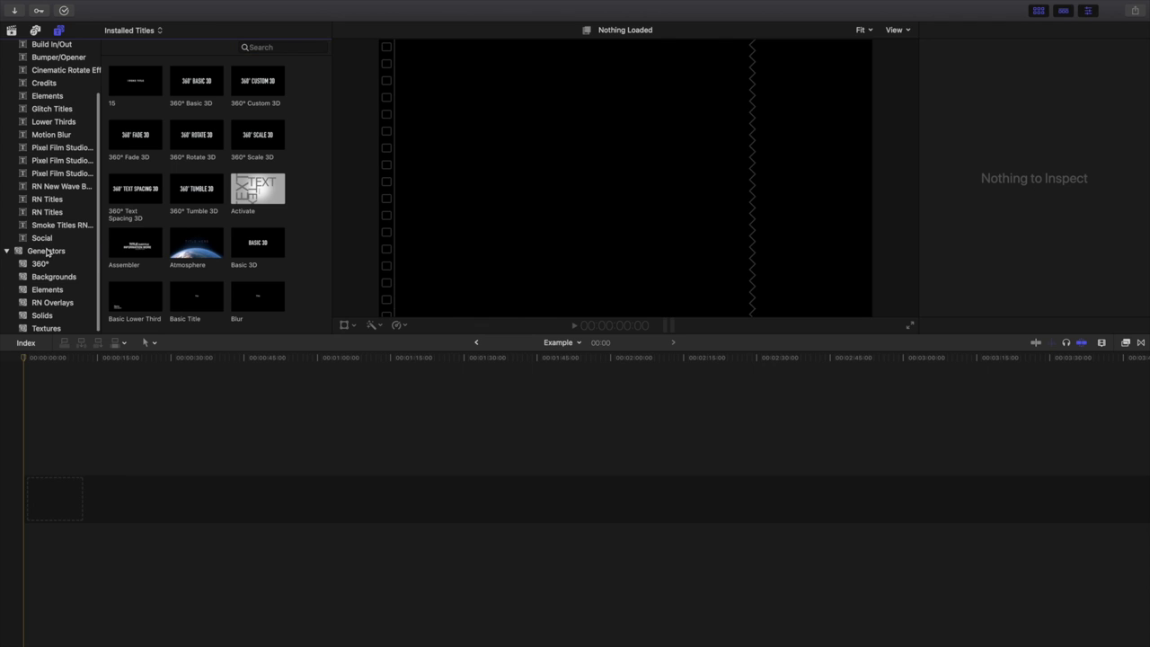
# - Show the Generators category to reach the Custom generator for the black background
pyautogui.click(46, 251)
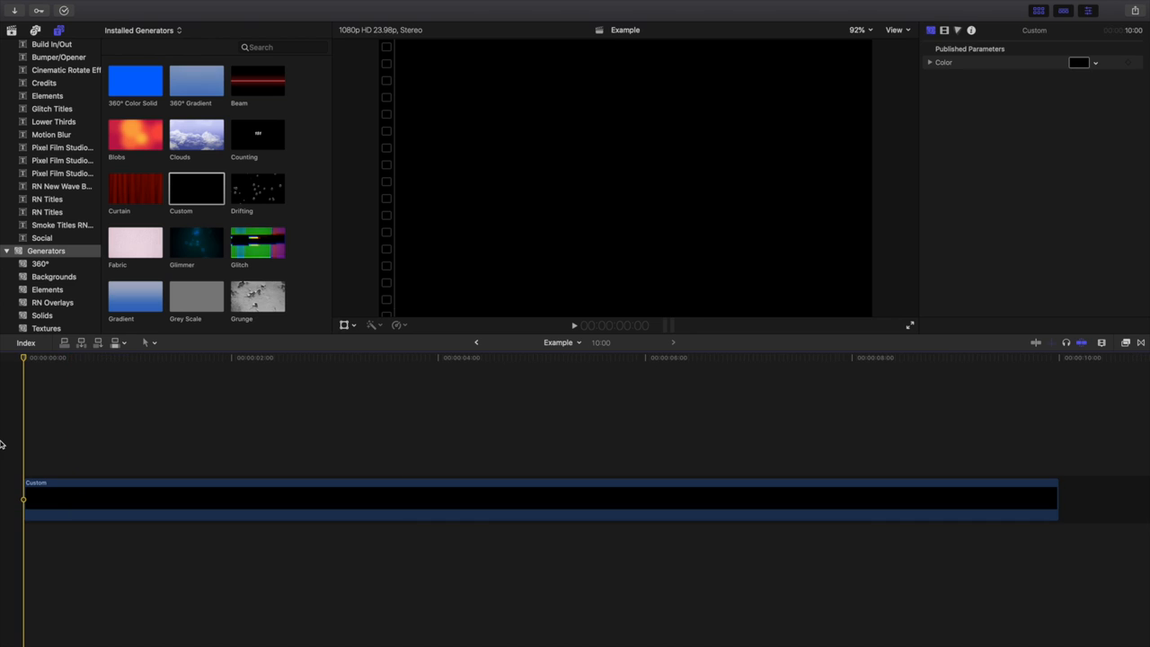
pyautogui.moveTo(190, 477)
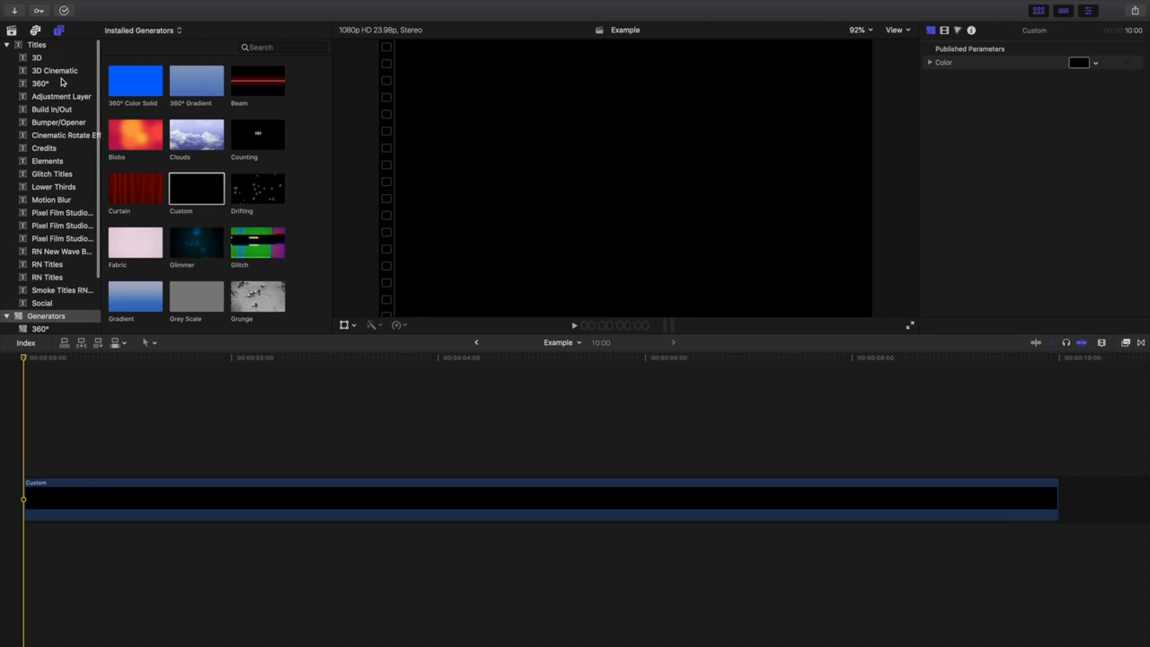
# - Search titles for 'type' and place the Typewriter title above the Custom clip
pyautogui.click(37, 44)
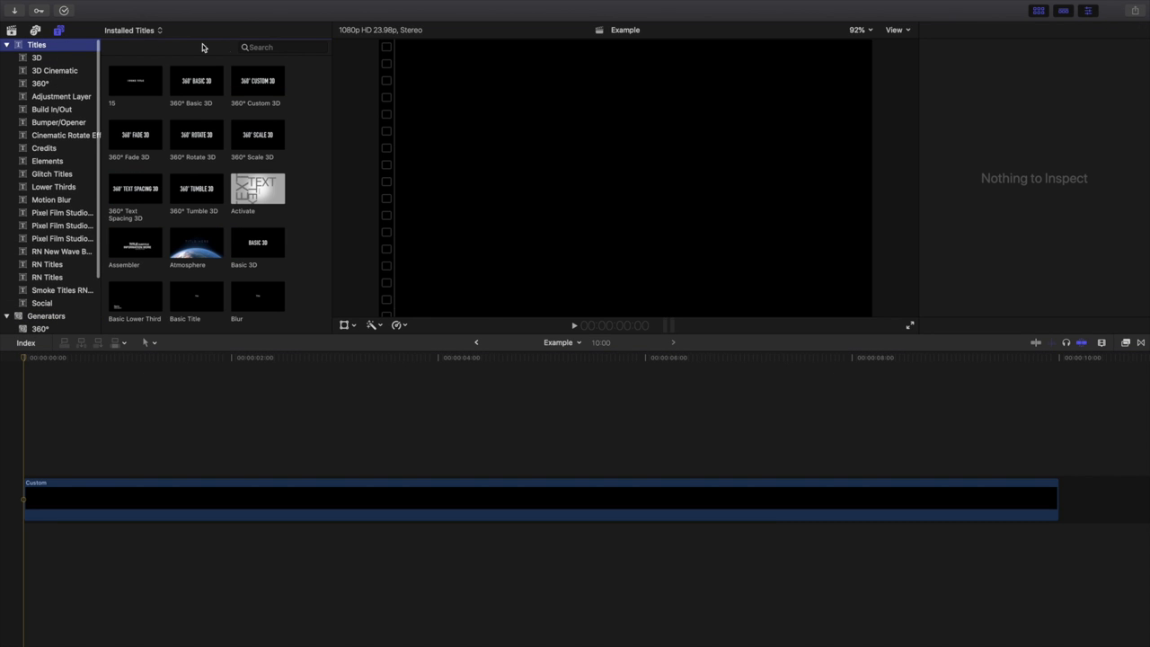
pyautogui.click(269, 47)
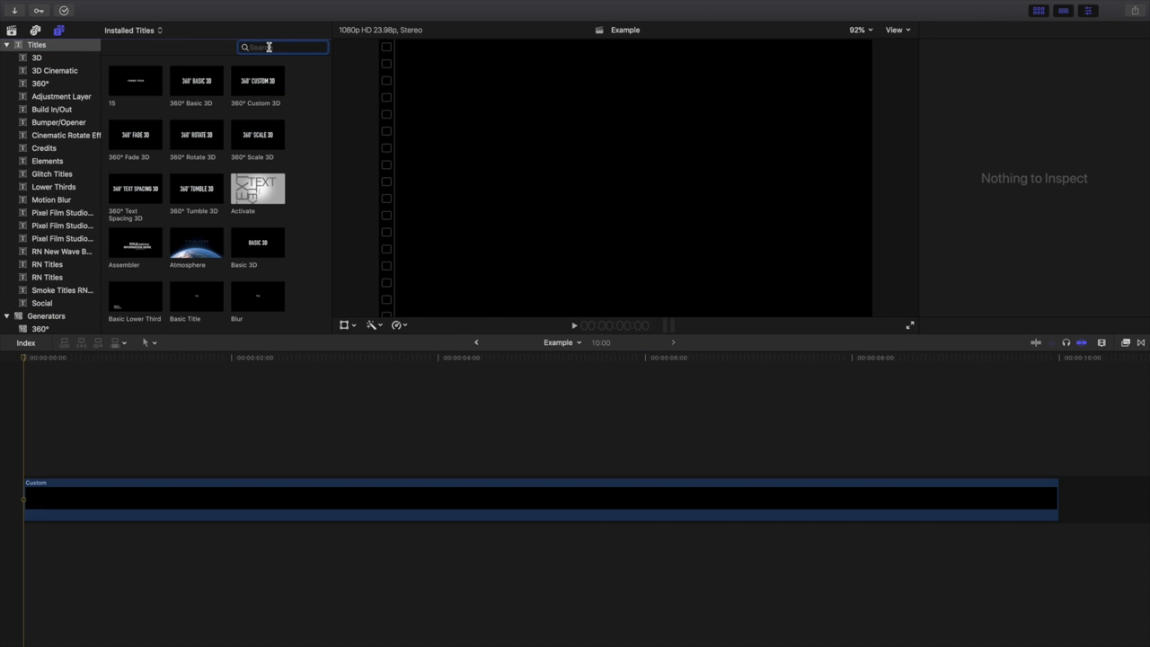
pyautogui.write('type')
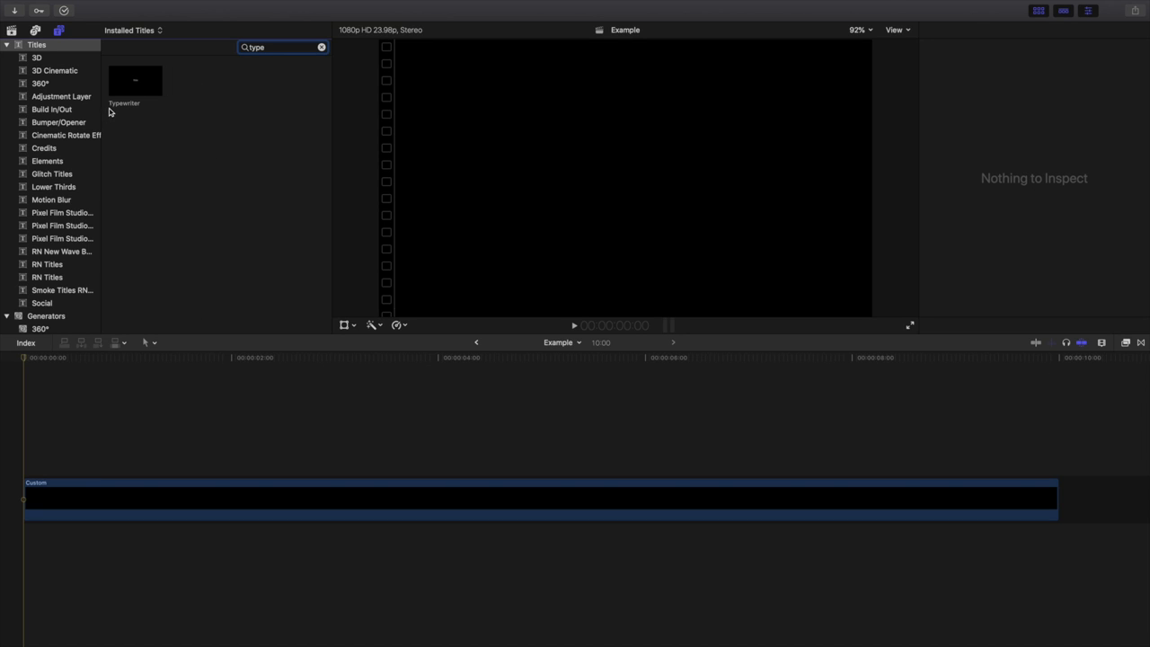
pyautogui.moveTo(109, 111)
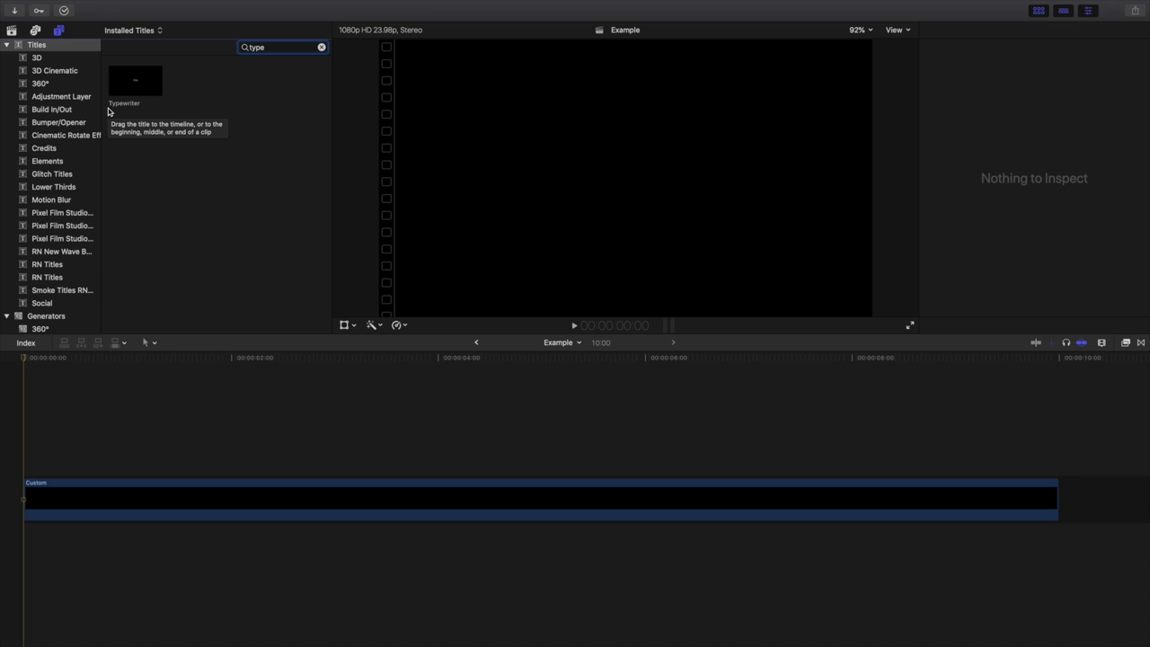
pyautogui.click(135, 79)
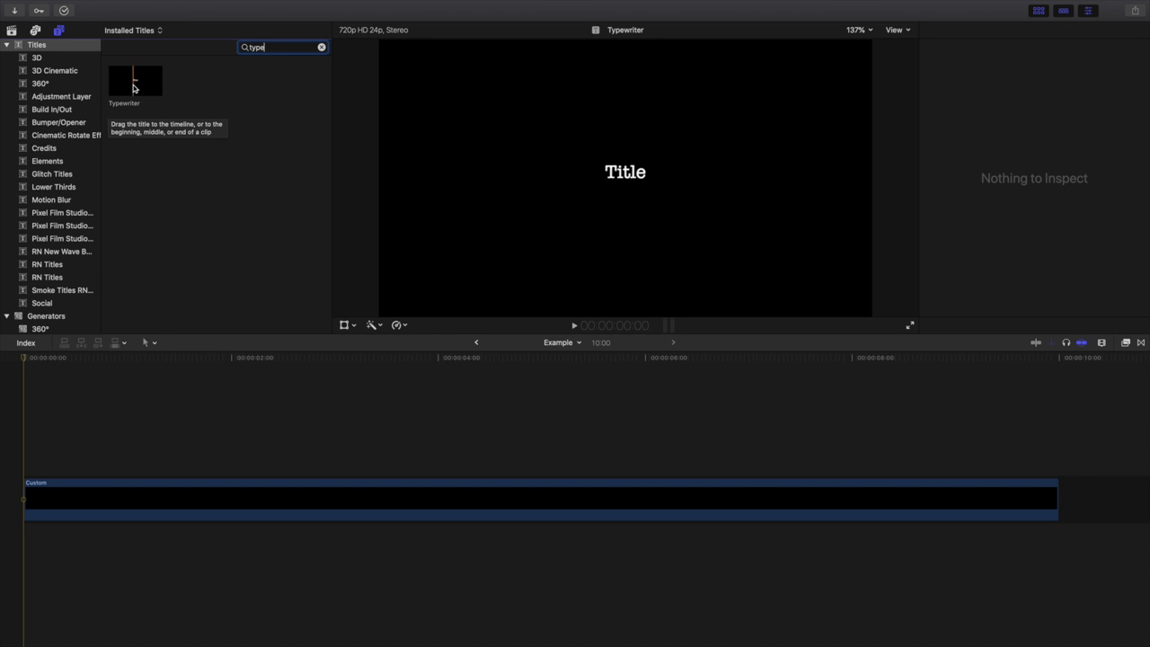
pyautogui.moveTo(134, 81); pyautogui.dragTo(319, 376)
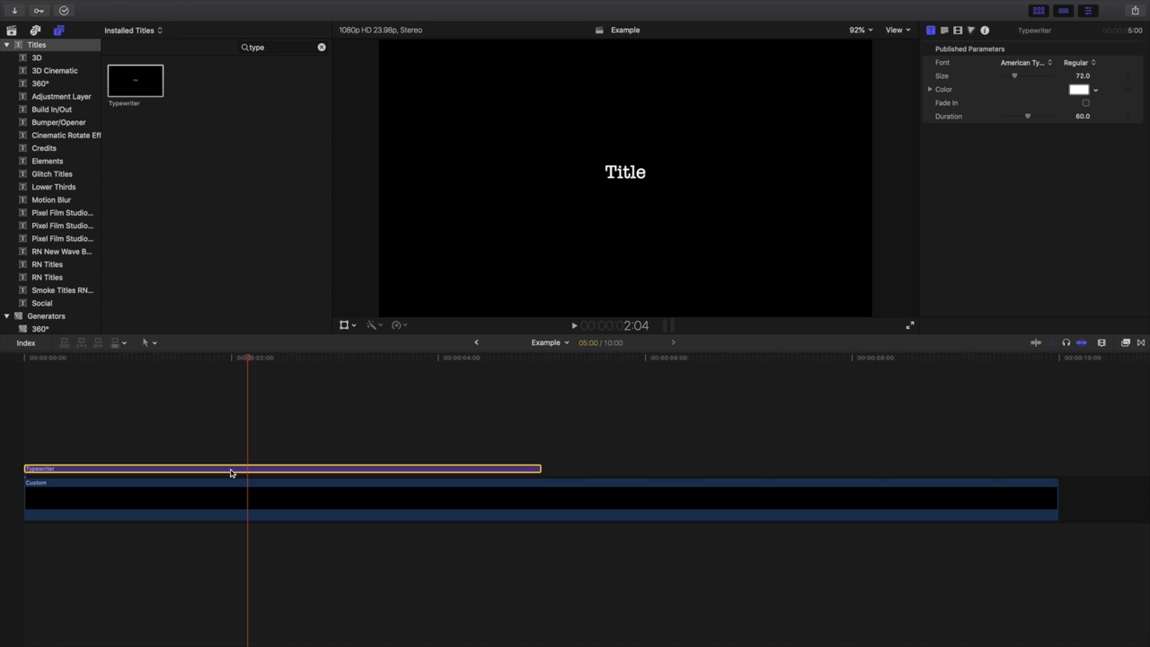
pyautogui.moveTo(815, 73)
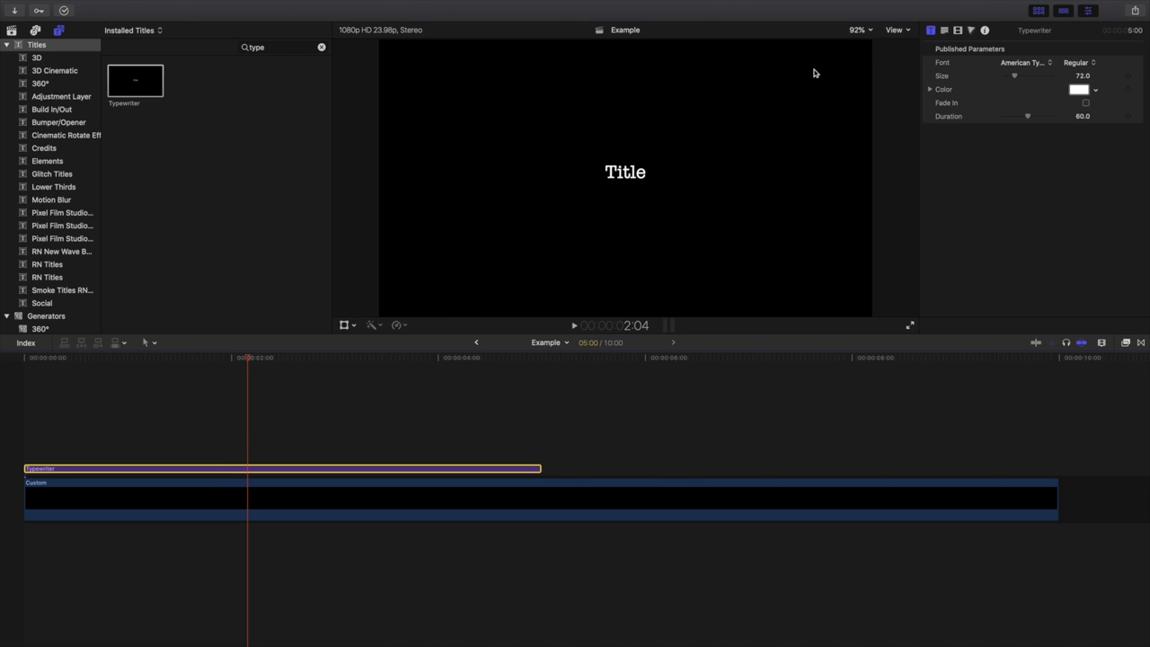
# - Set the title's font to Futura Bold in the Text inspector
pyautogui.click(944, 30)
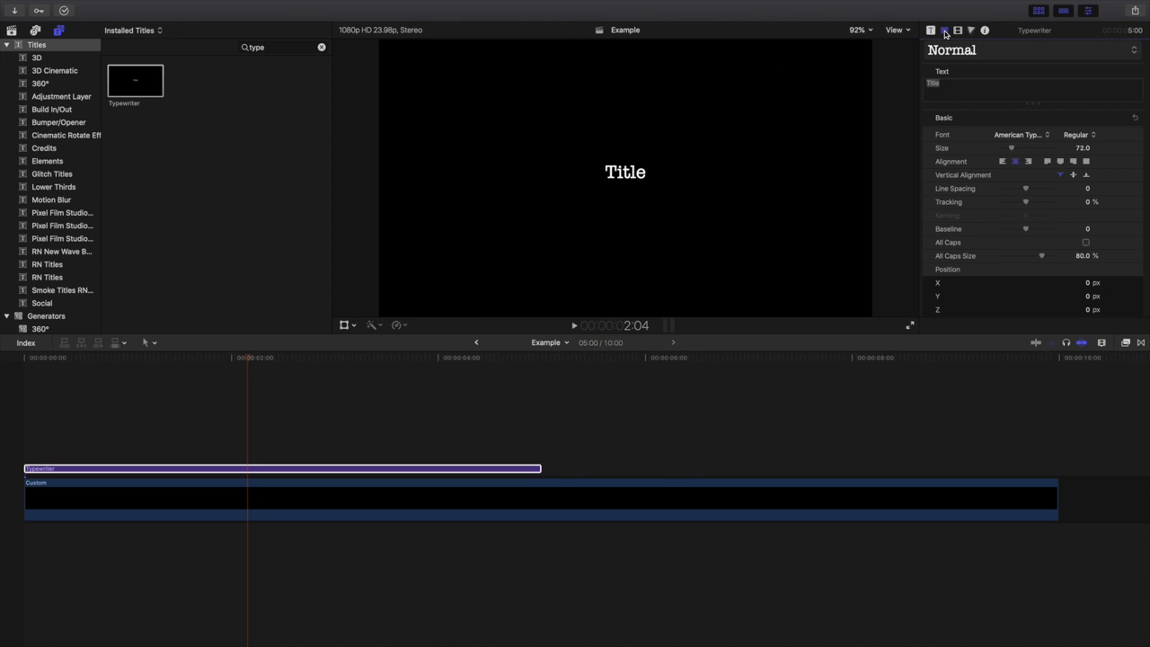
pyautogui.click(1020, 134)
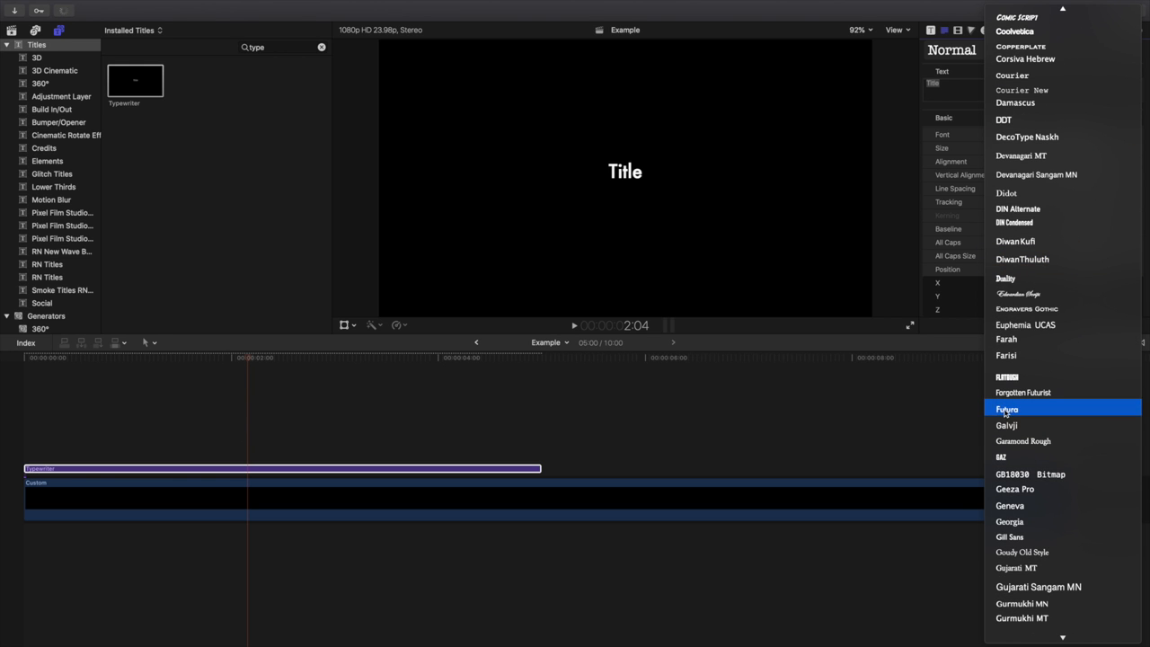
pyautogui.click(1007, 409)
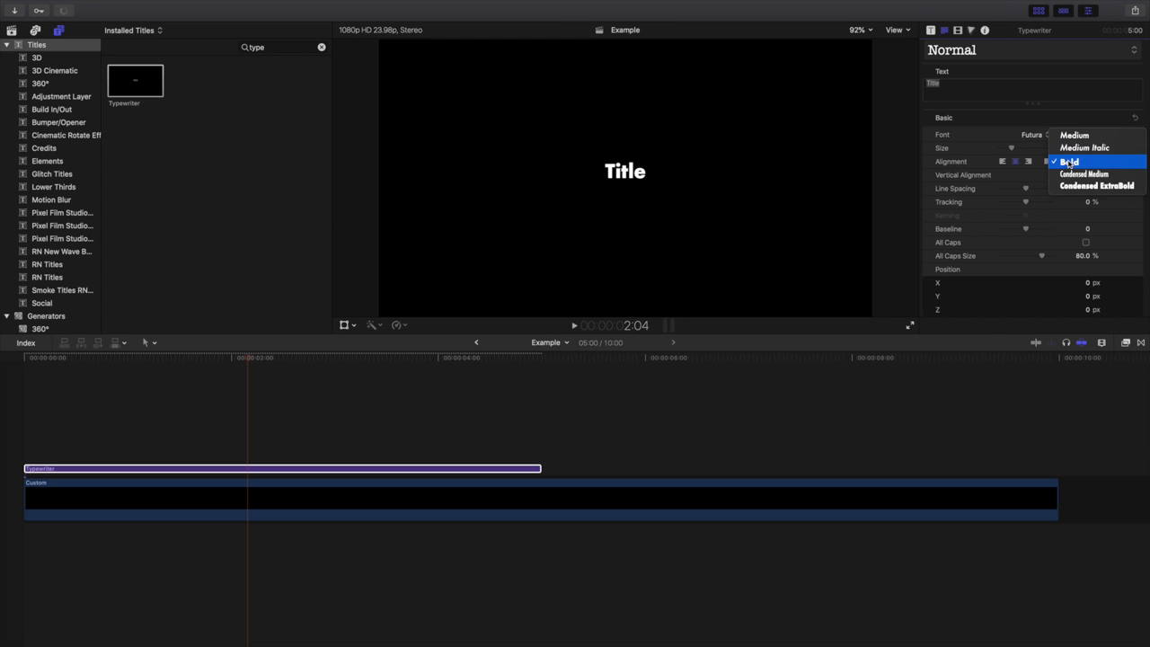
pyautogui.click(1069, 162)
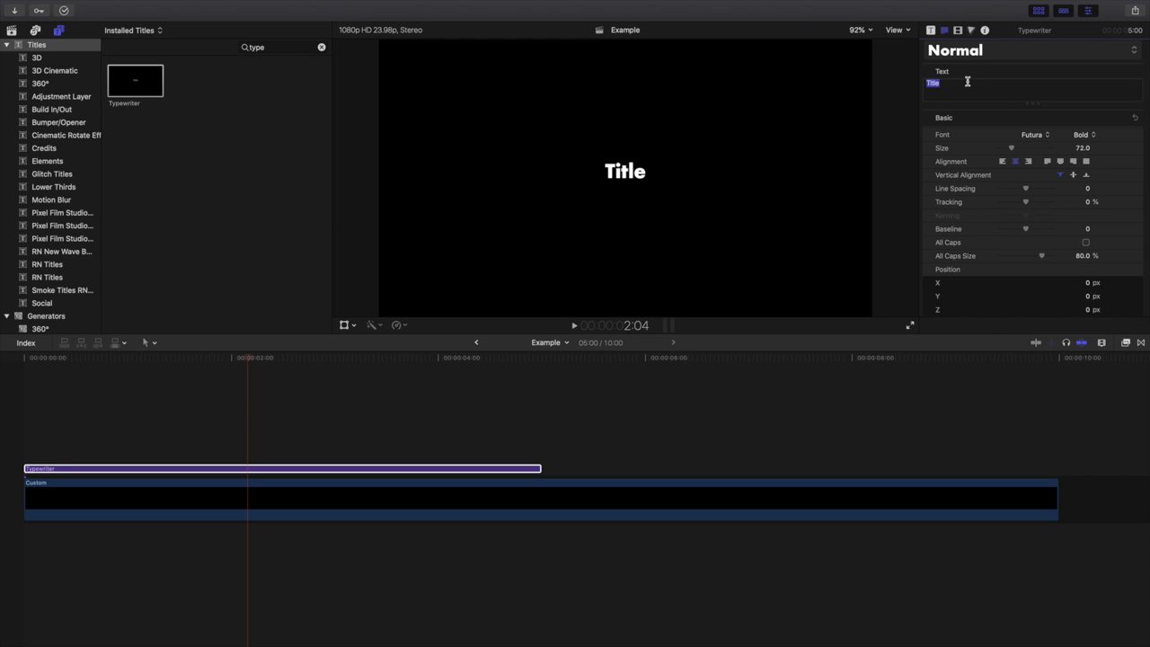
# - Replace the title text with 'JOSHUA WINKENS'
pyautogui.write('JOSHUA WIN')
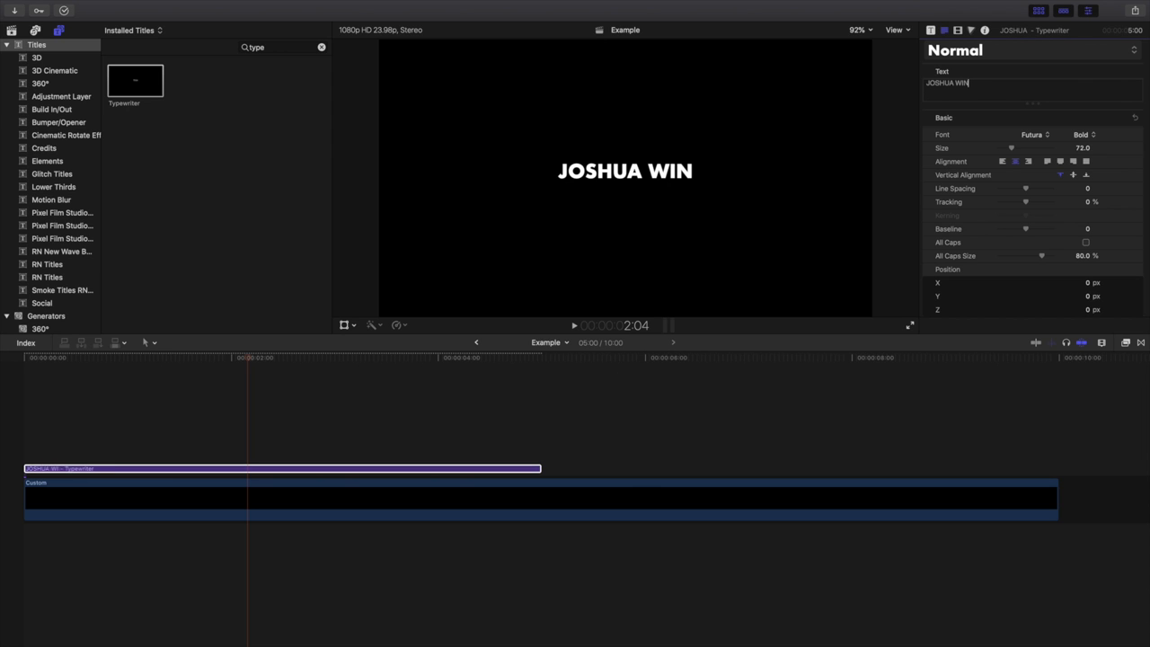
pyautogui.write('KENS')
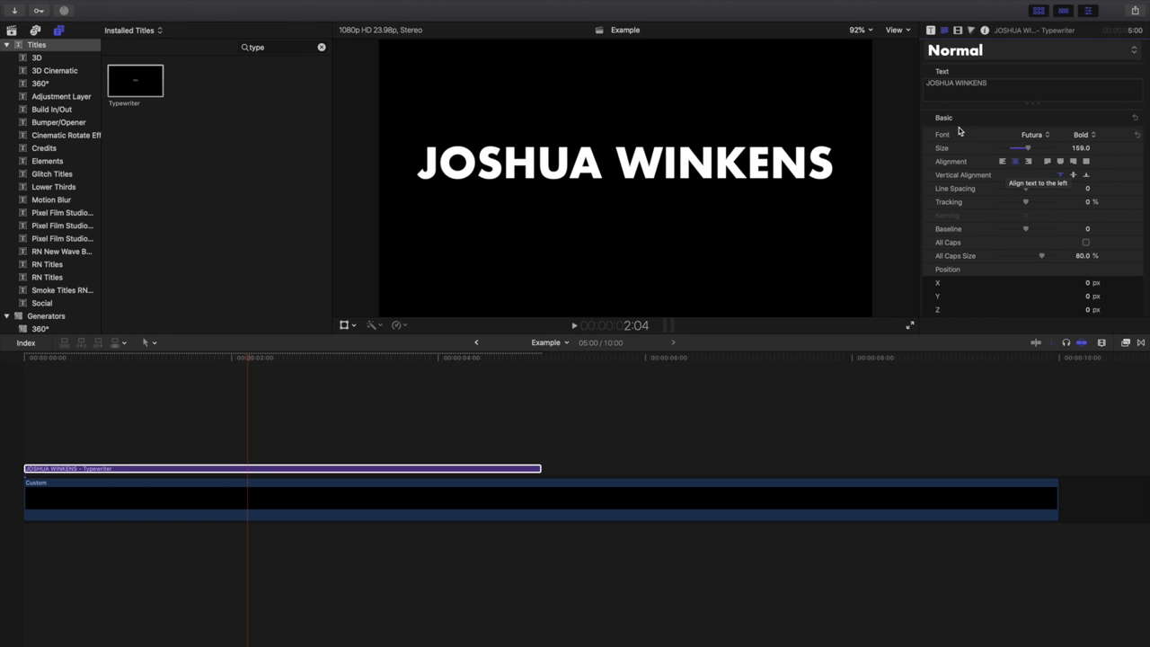
pyautogui.click(894, 30)
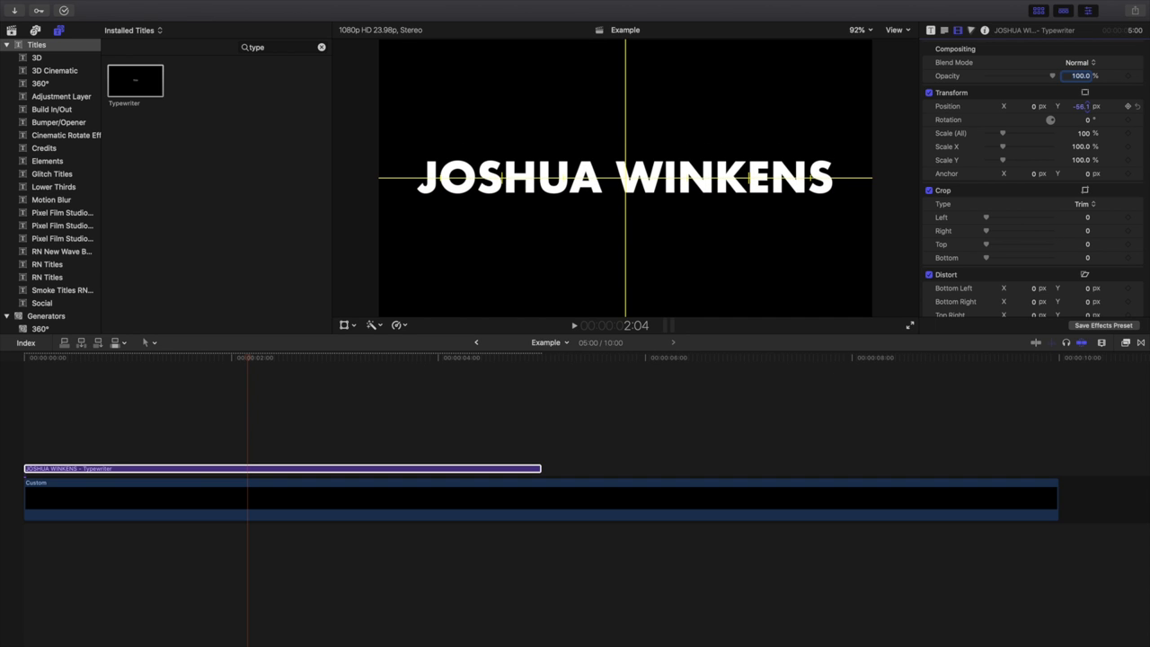
# - Turn off Show Horizon in the viewer's View menu
pyautogui.click(895, 30)
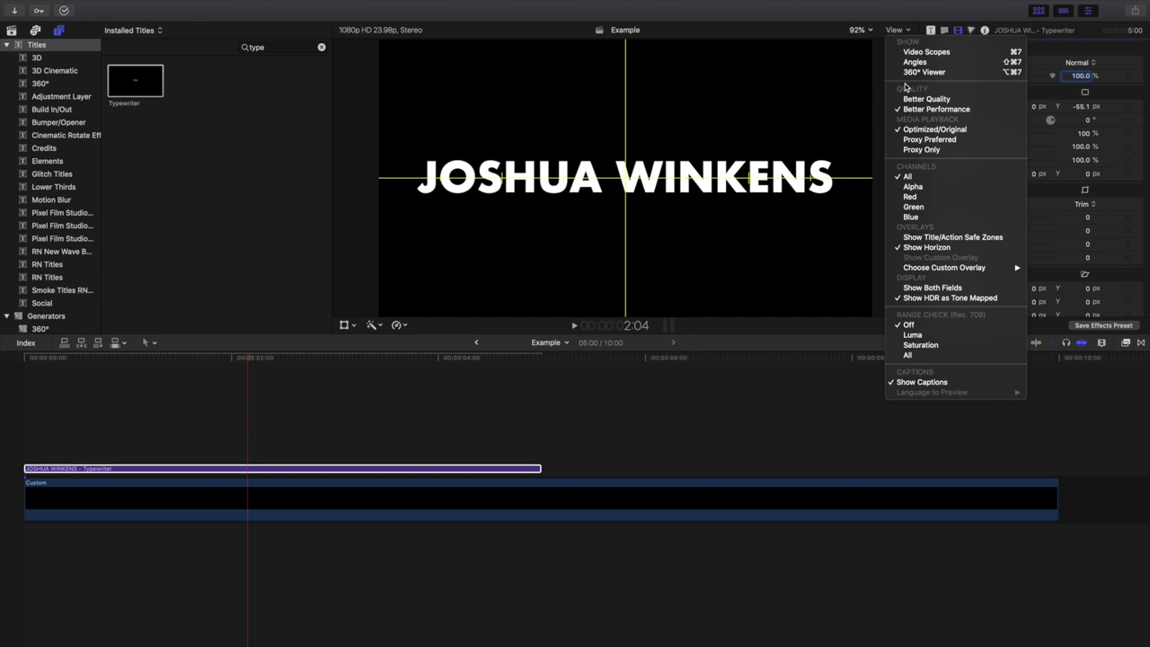
pyautogui.moveTo(927, 247)
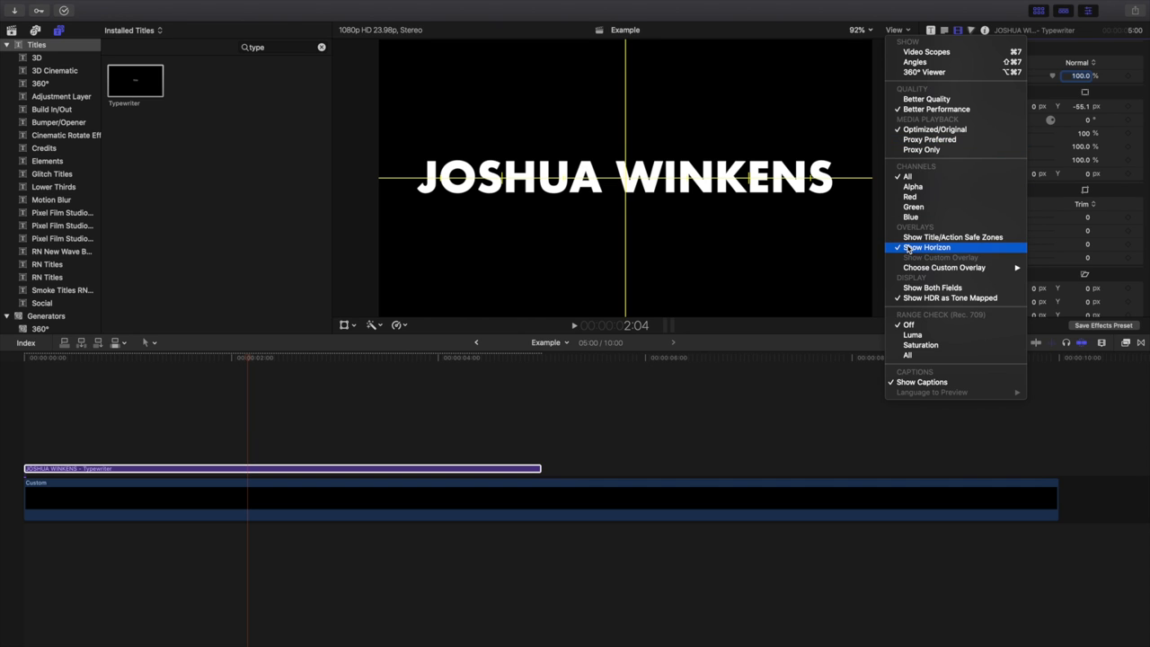
pyautogui.click(926, 247)
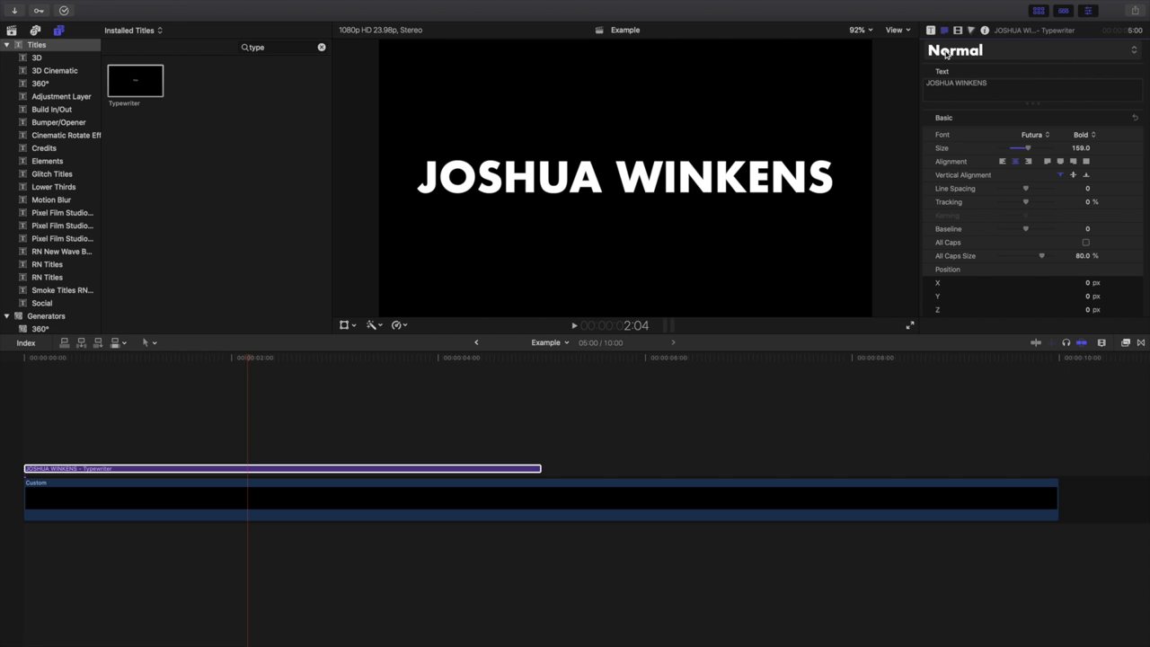
pyautogui.moveTo(803, 67)
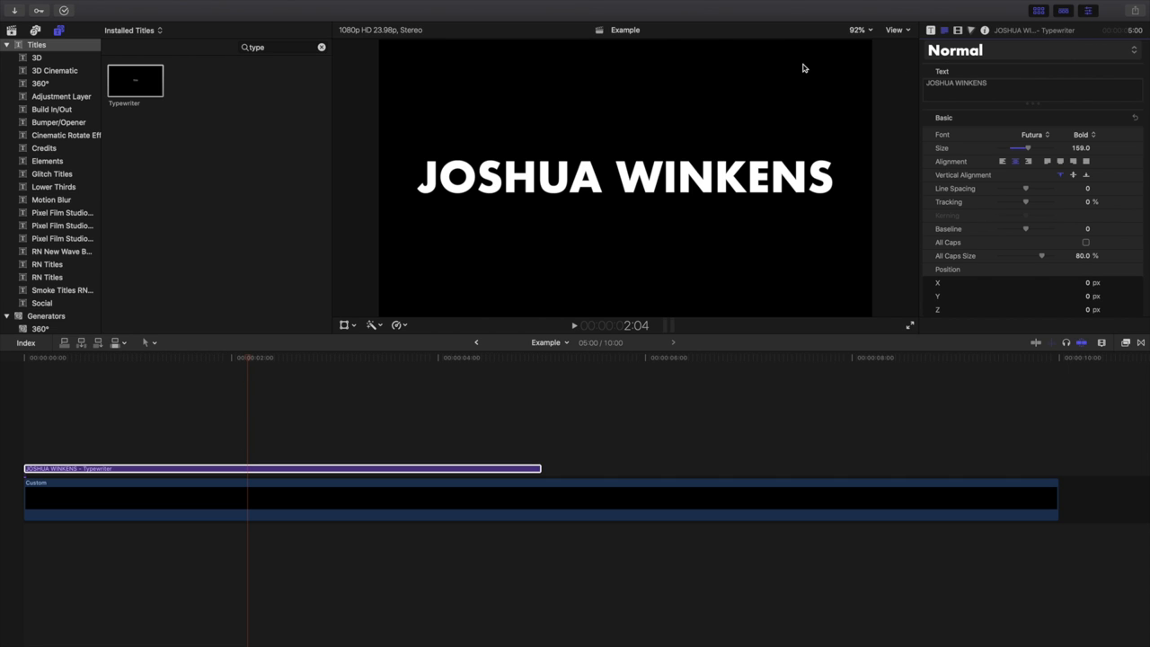
pyautogui.moveTo(7, 428)
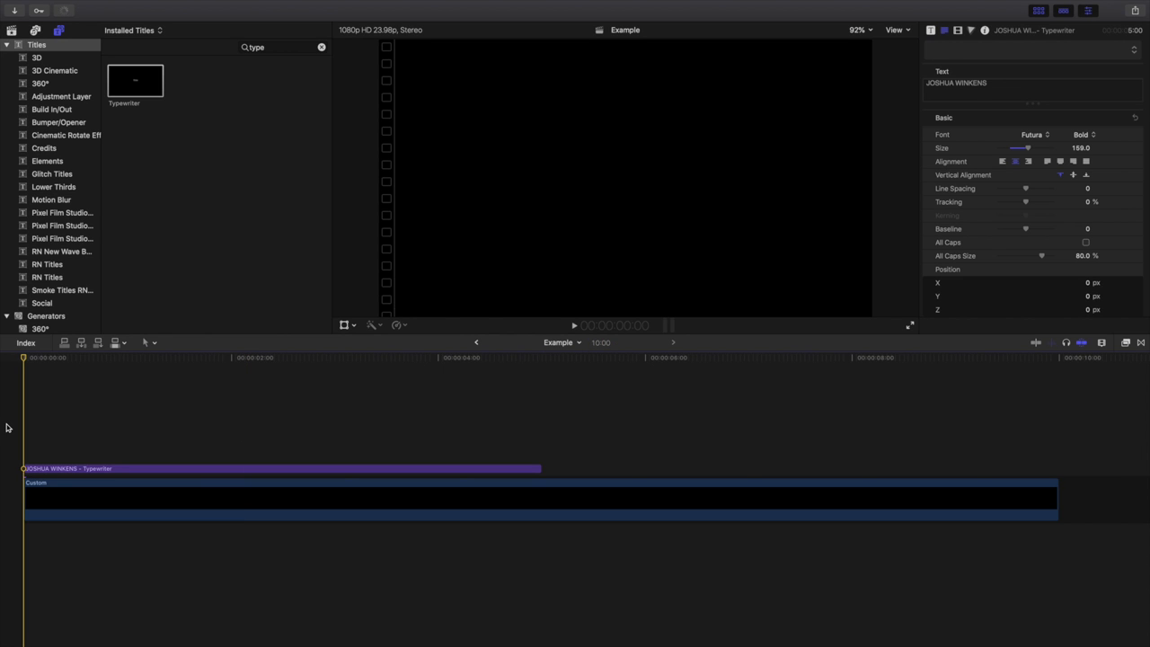
# - Show the Typewriter title's Published Parameters with playback back at the start
pyautogui.click(575, 325)
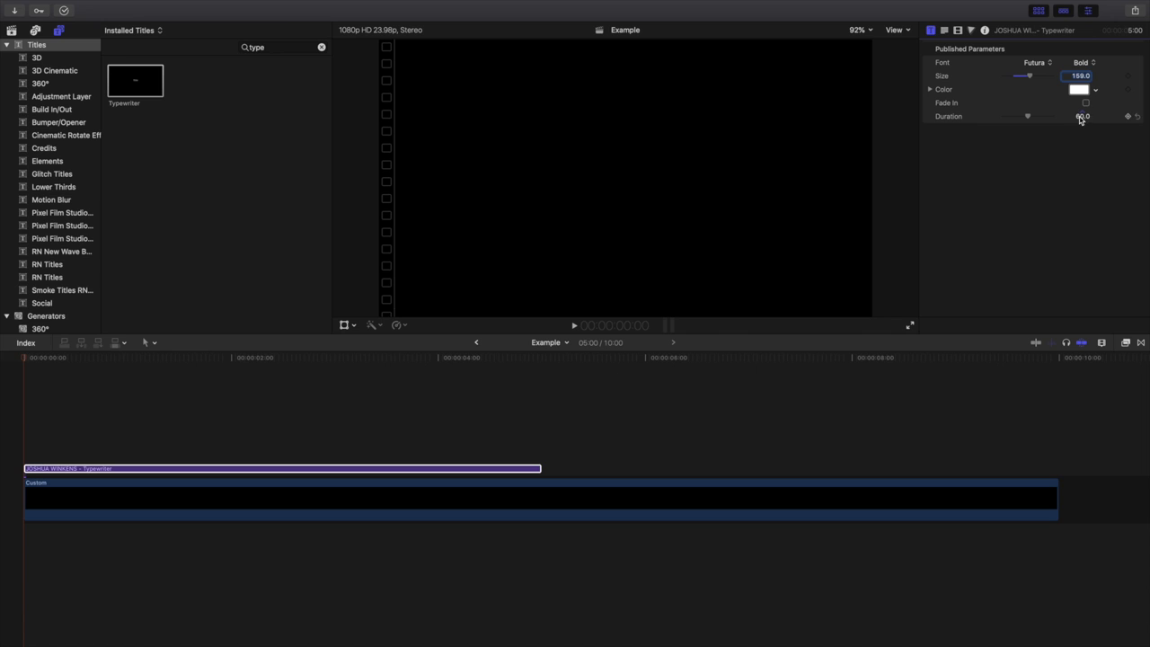
# - Set Typewriter duration to 20, then 80, previewing the typing each time
pyautogui.tripleClick(1083, 116)
pyautogui.write('20')
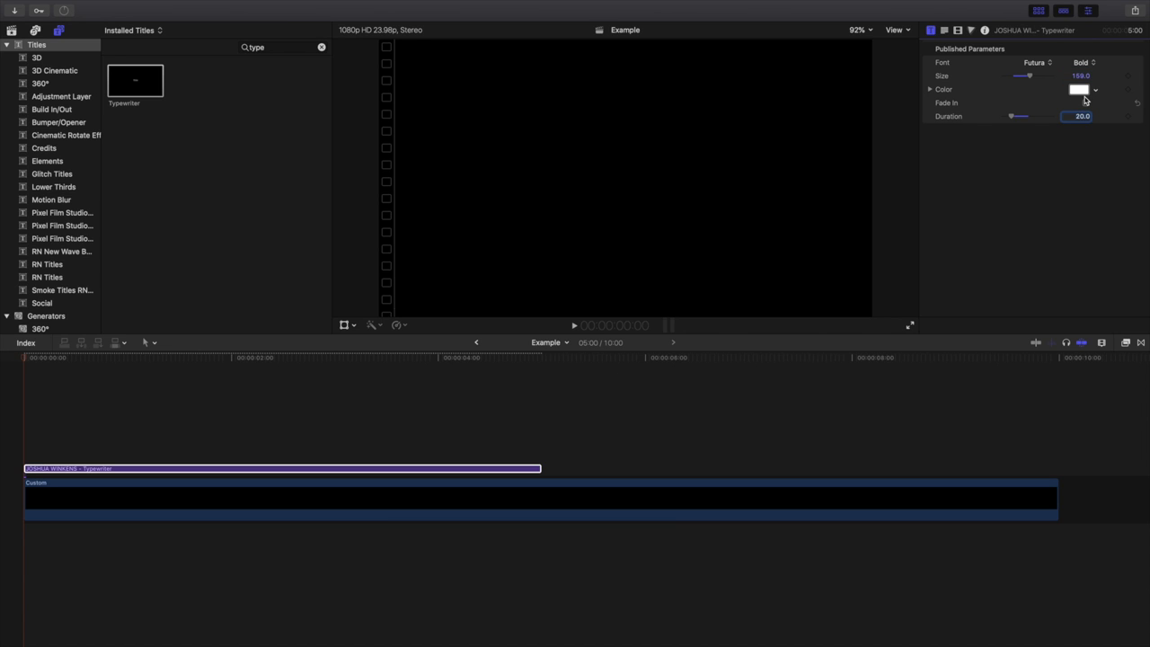
pyautogui.moveTo(13, 398)
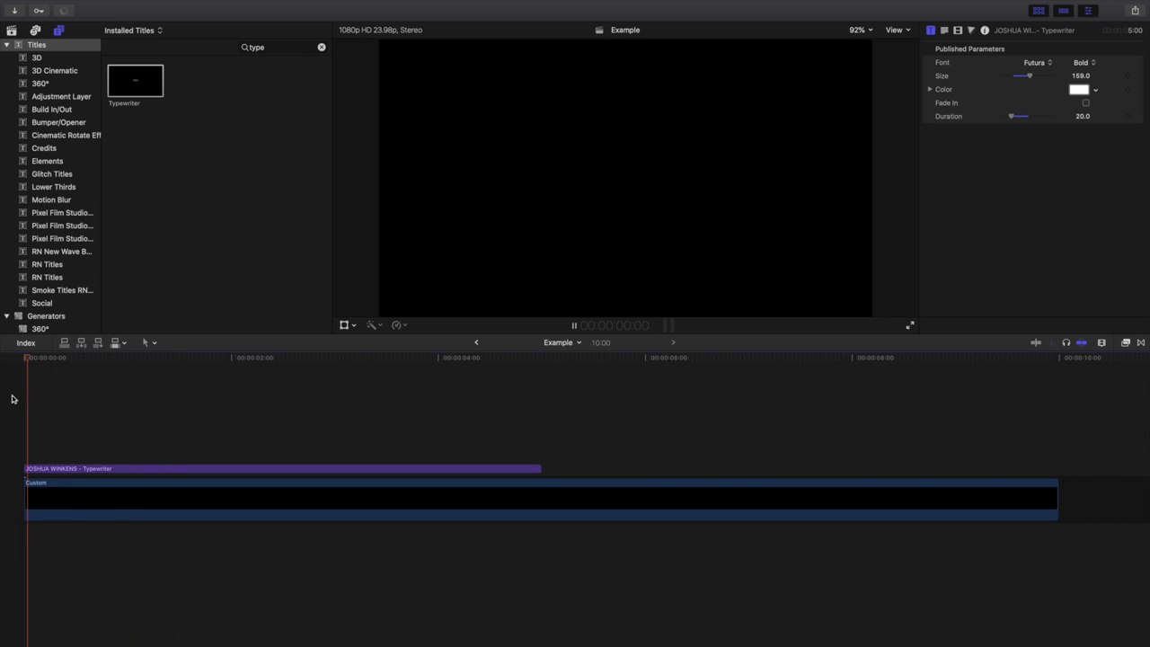
pyautogui.click(574, 325)
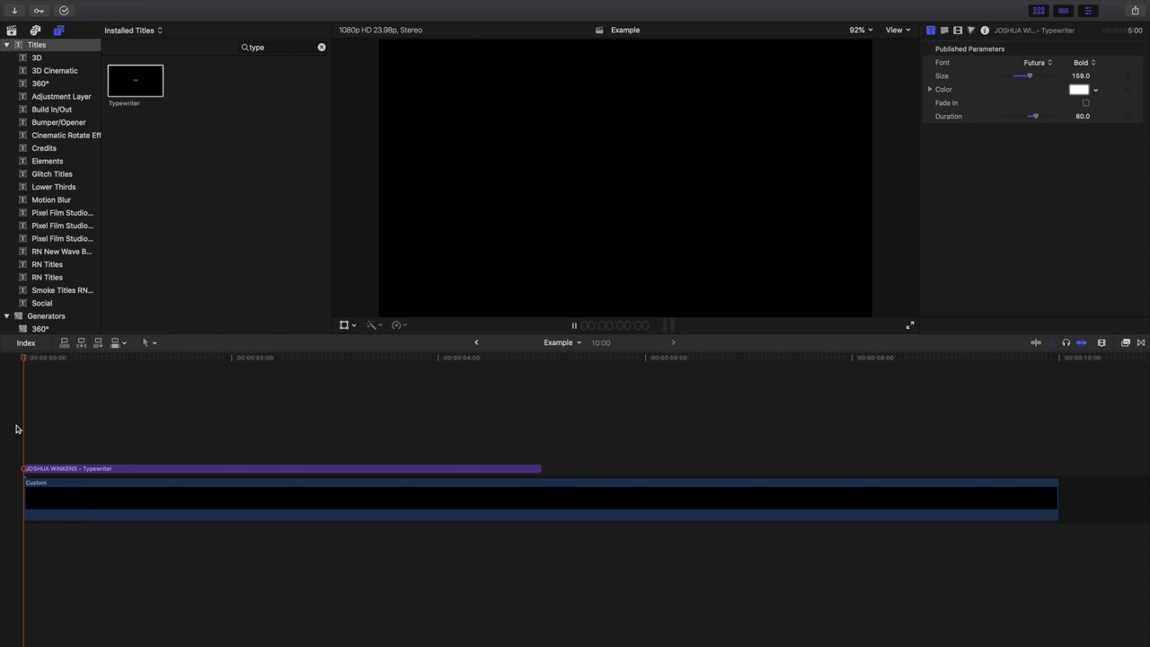
pyautogui.click(573, 325)
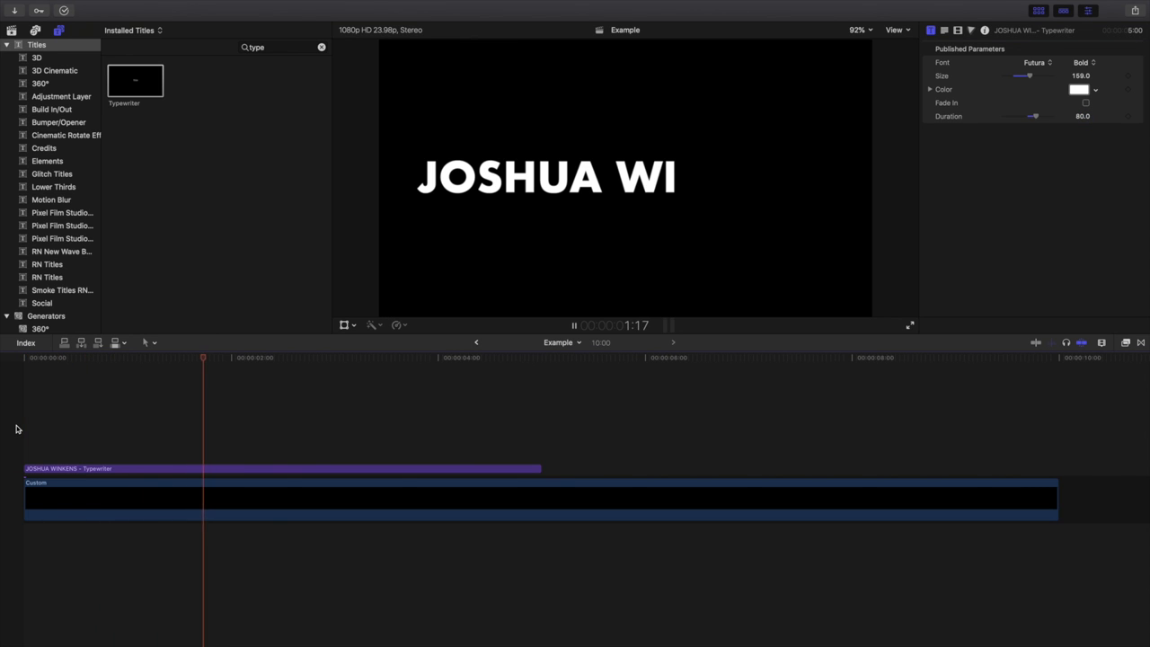
pyautogui.moveTo(203, 357); pyautogui.dragTo(89, 358)
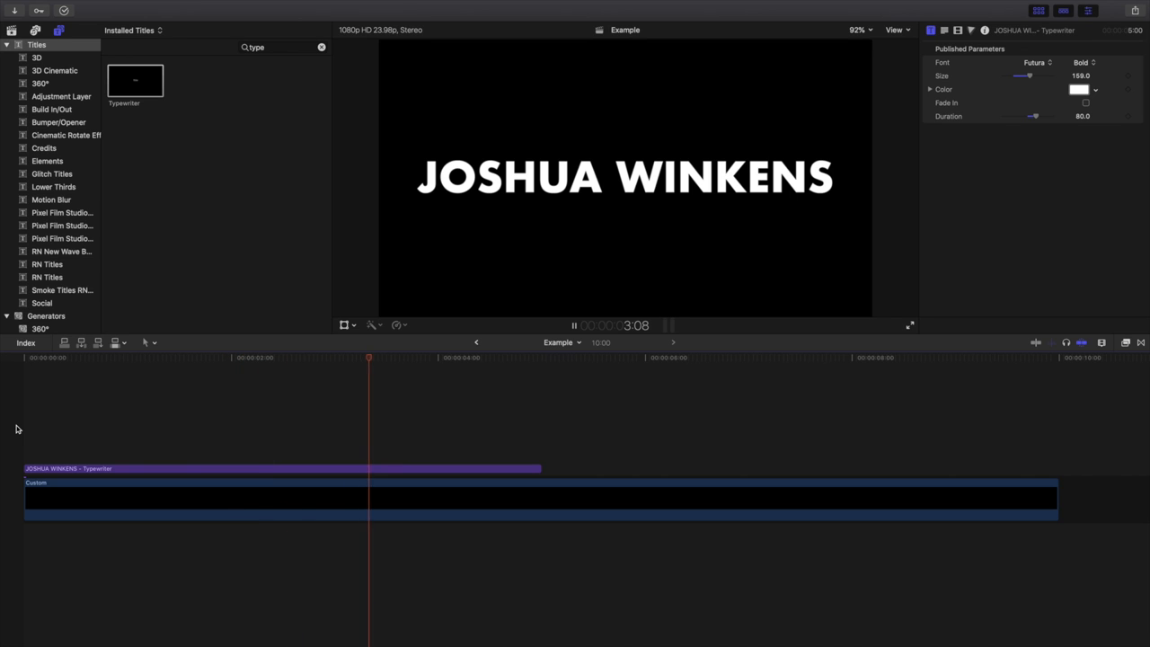
pyautogui.click(573, 326)
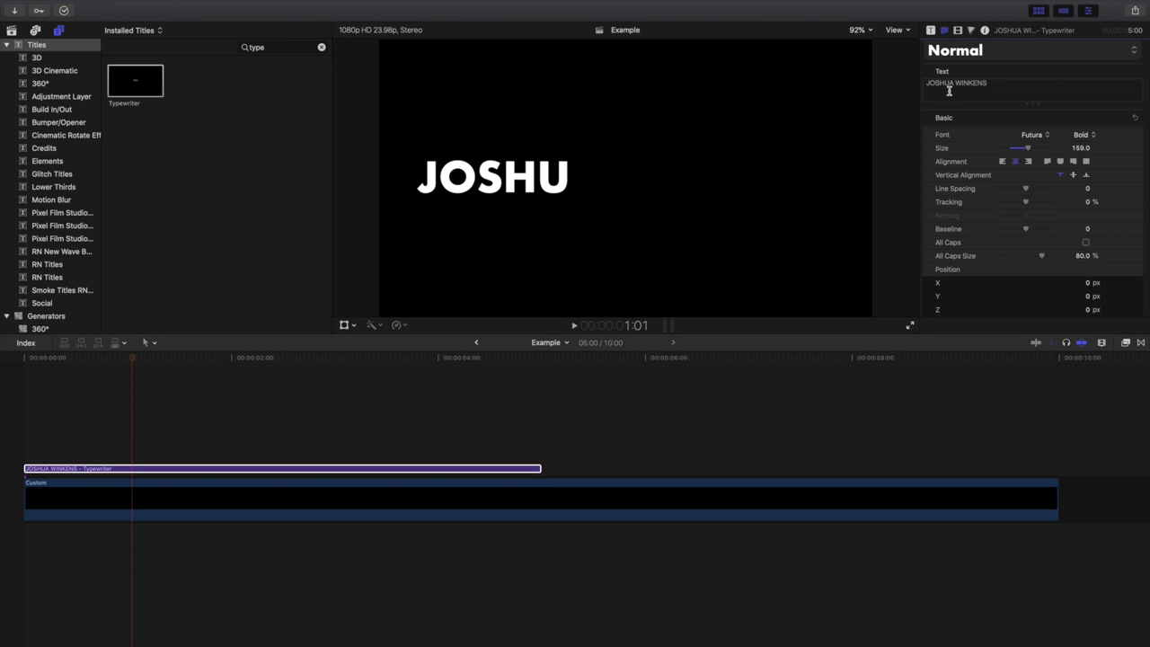
pyautogui.moveTo(579, 357)
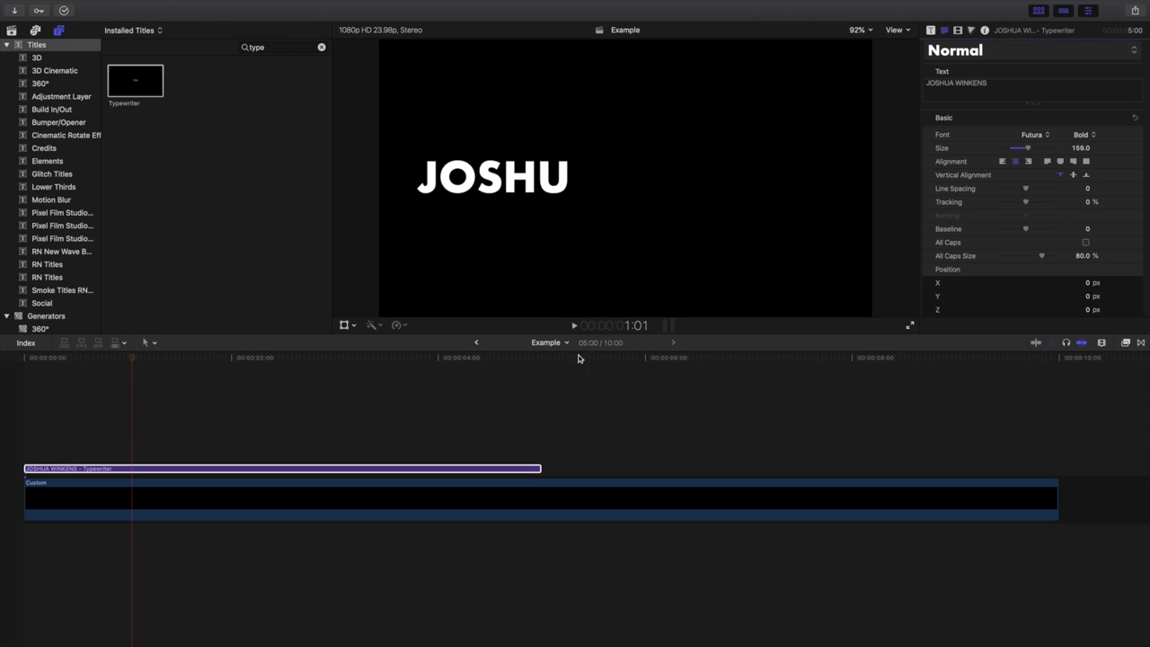
pyautogui.click(379, 356)
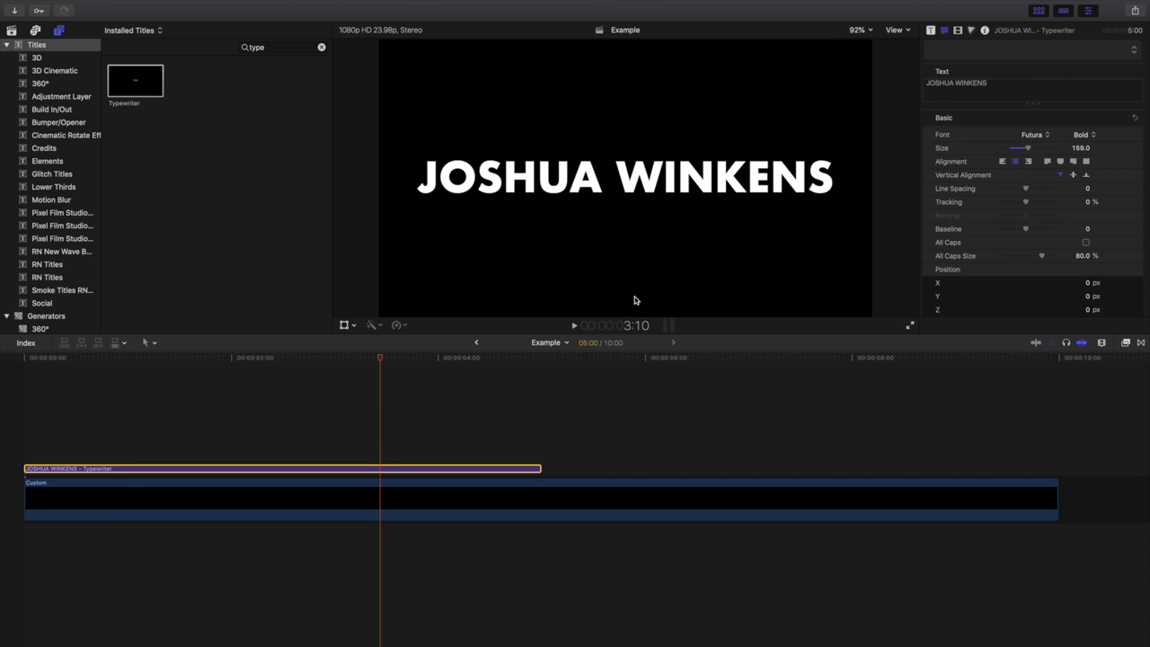
pyautogui.moveTo(1025, 202); pyautogui.dragTo(1042, 201)
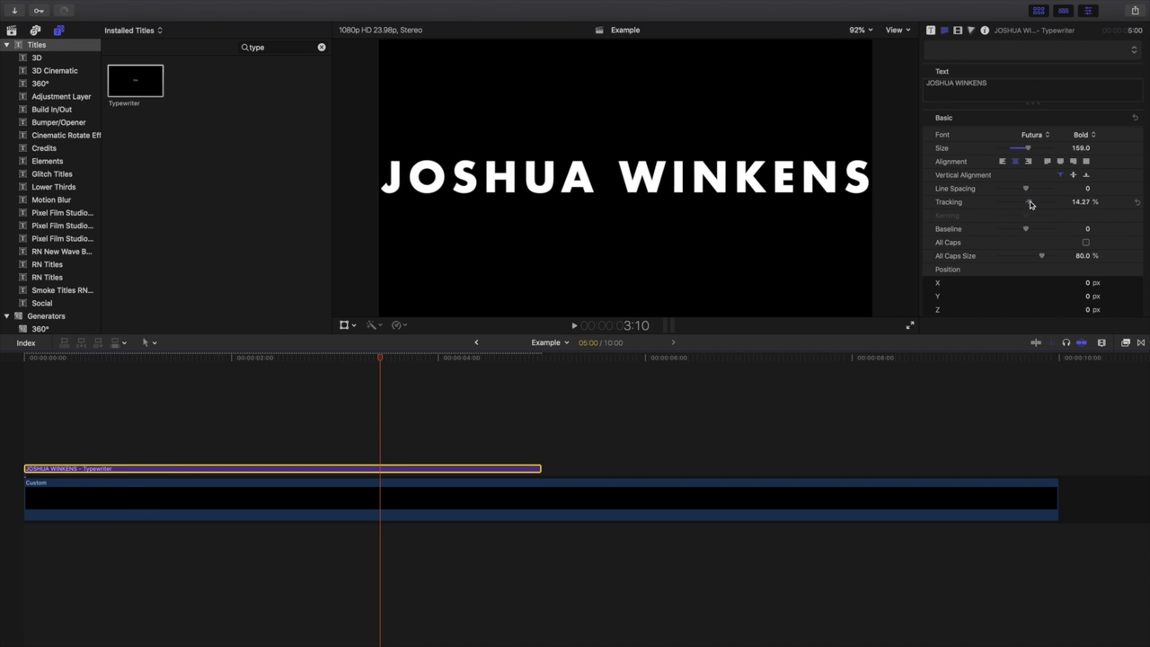
pyautogui.moveTo(1026, 201); pyautogui.dragTo(1042, 201)
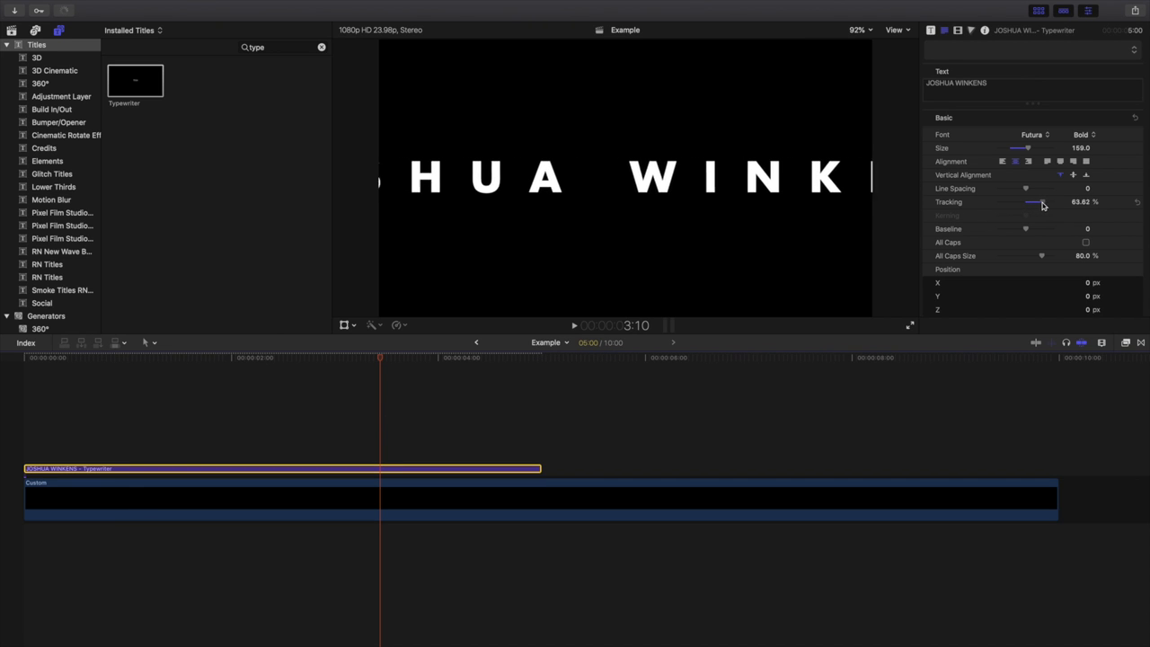
pyautogui.moveTo(1042, 202); pyautogui.dragTo(1035, 202)
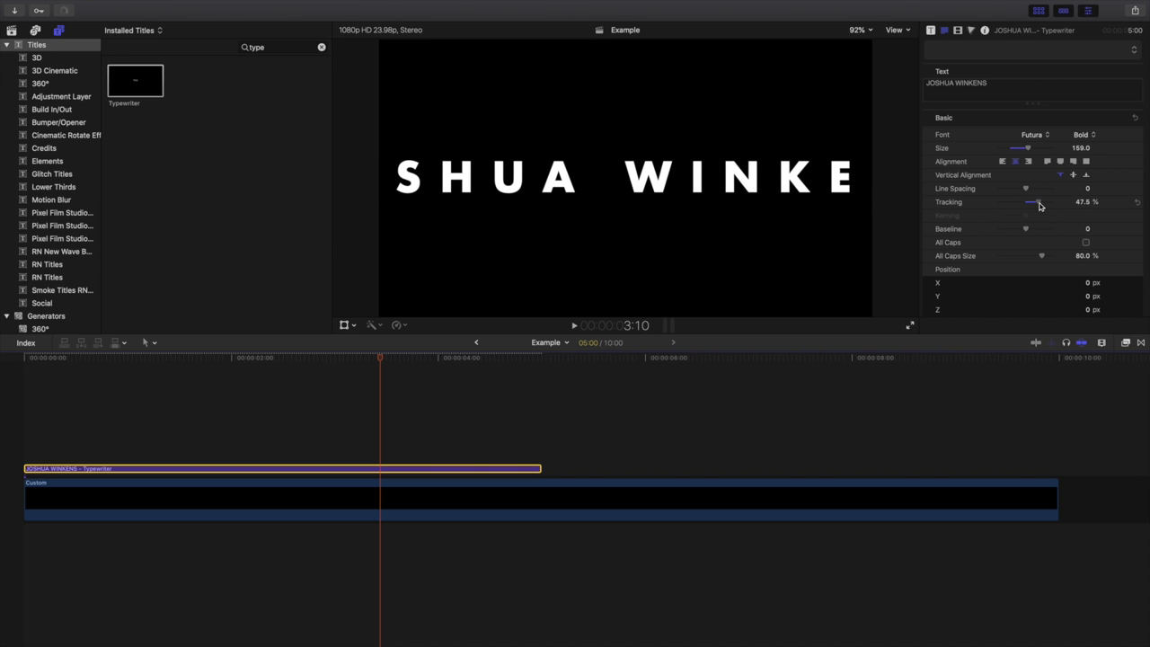
pyautogui.moveTo(1031, 202); pyautogui.dragTo(1048, 201)
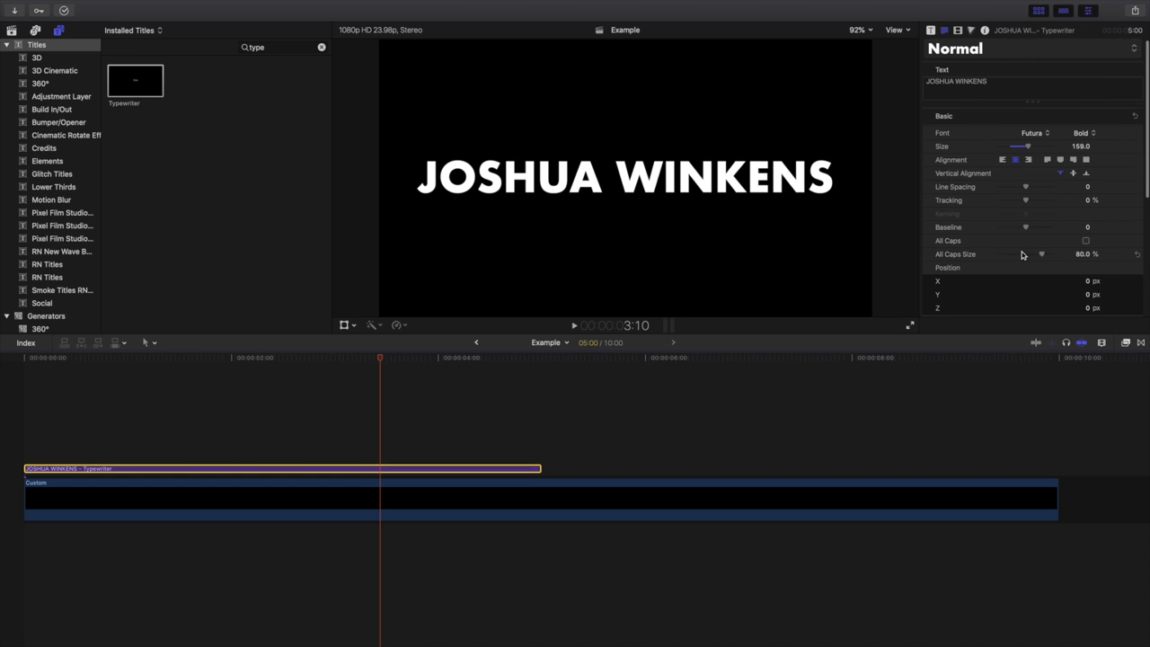
pyautogui.scroll(-3)
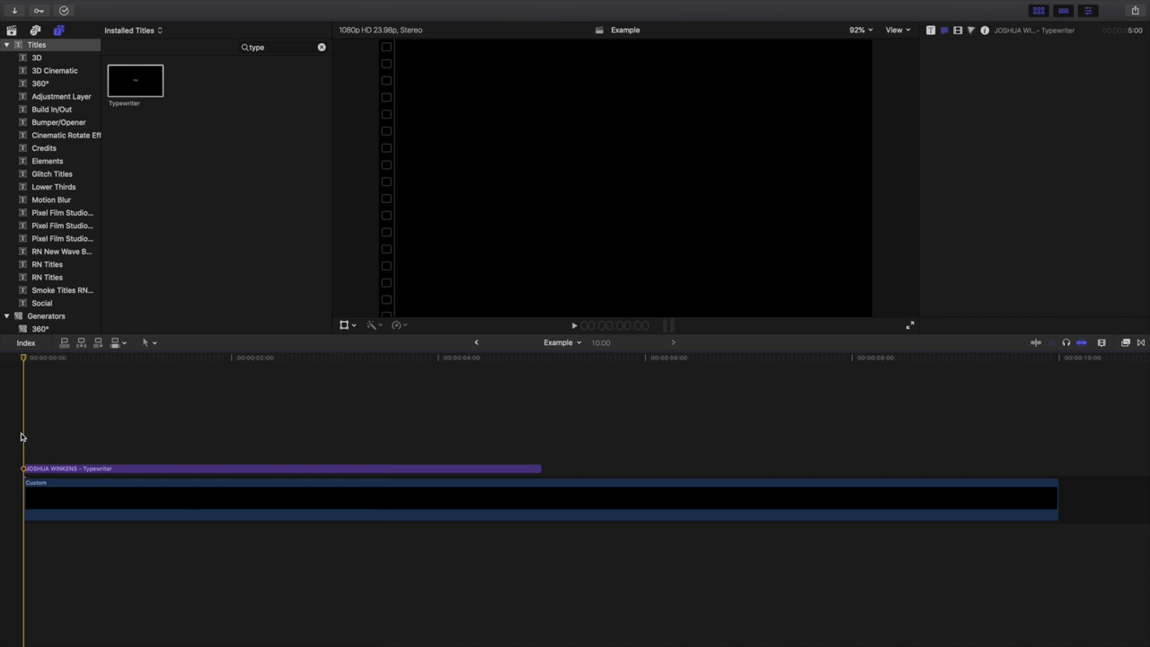
# - Connect the keyboard typing SFX to the timeline just after the title starts
pyautogui.click(12, 30)
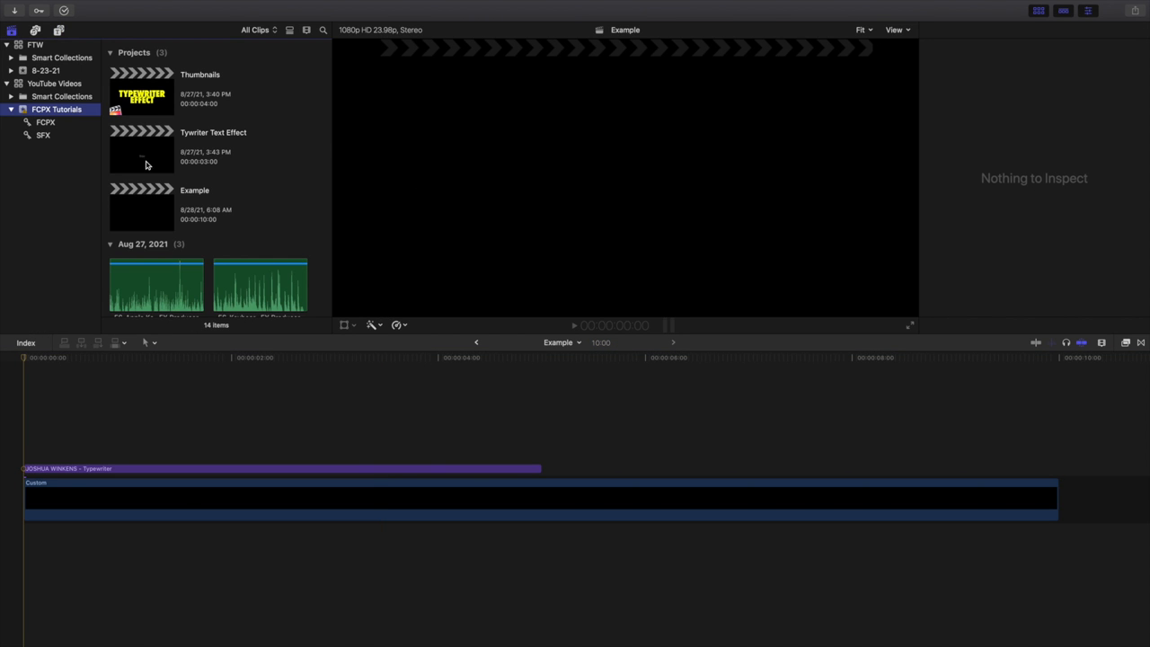
pyautogui.click(158, 220)
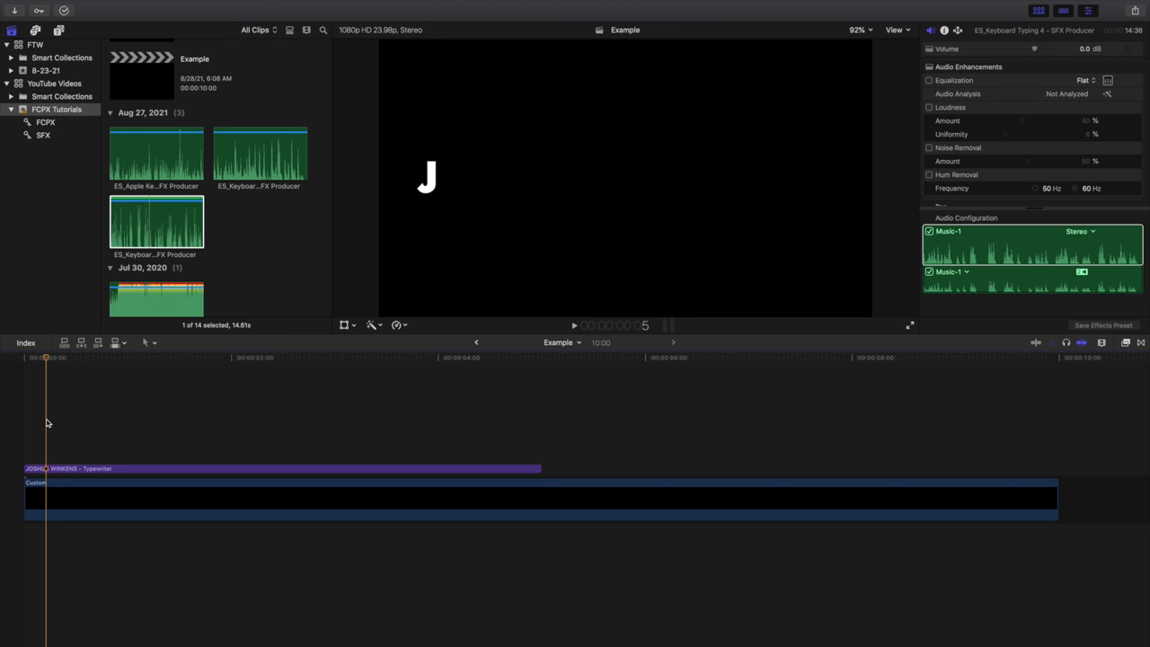
pyautogui.click(270, 468)
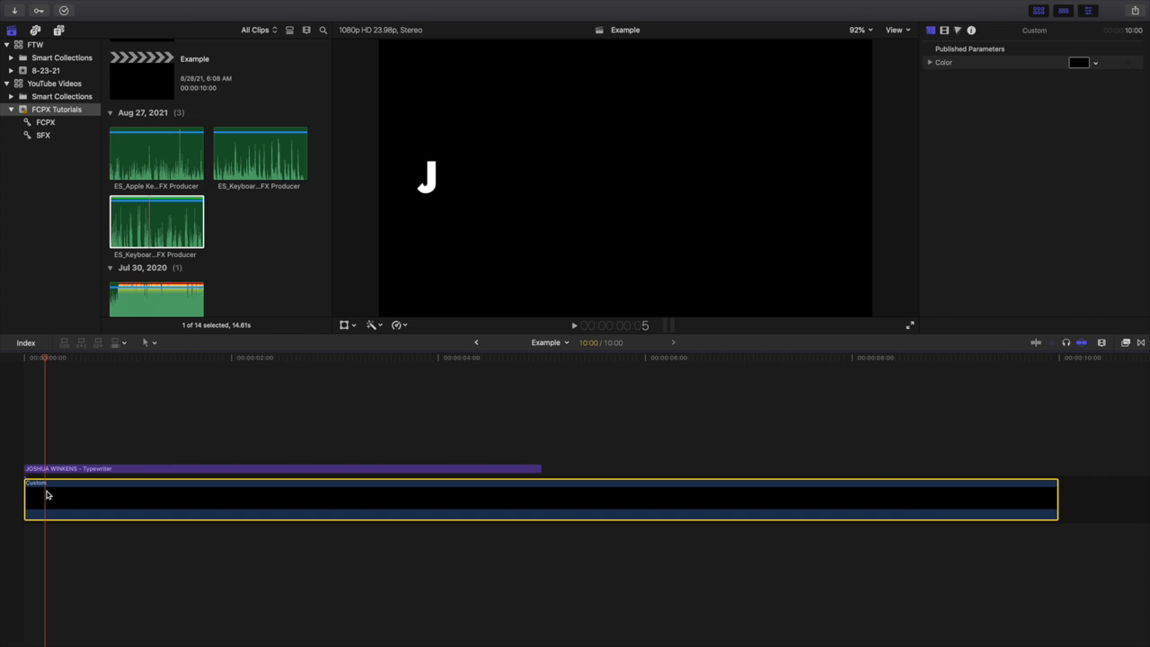
pyautogui.click(156, 222)
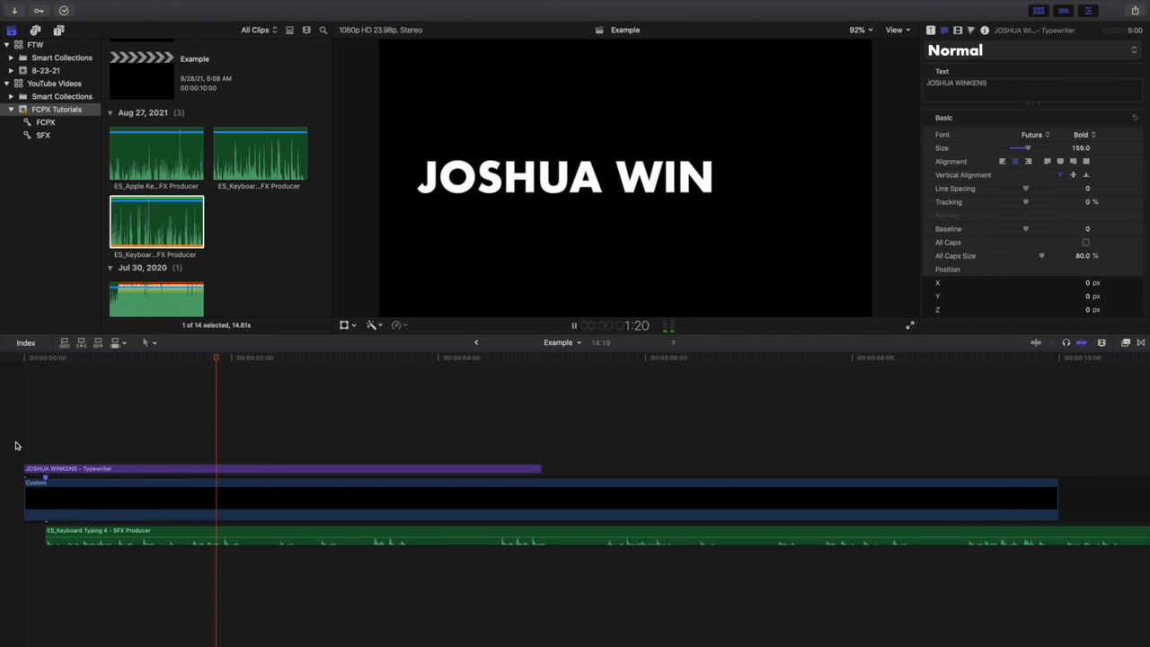
pyautogui.click(573, 326)
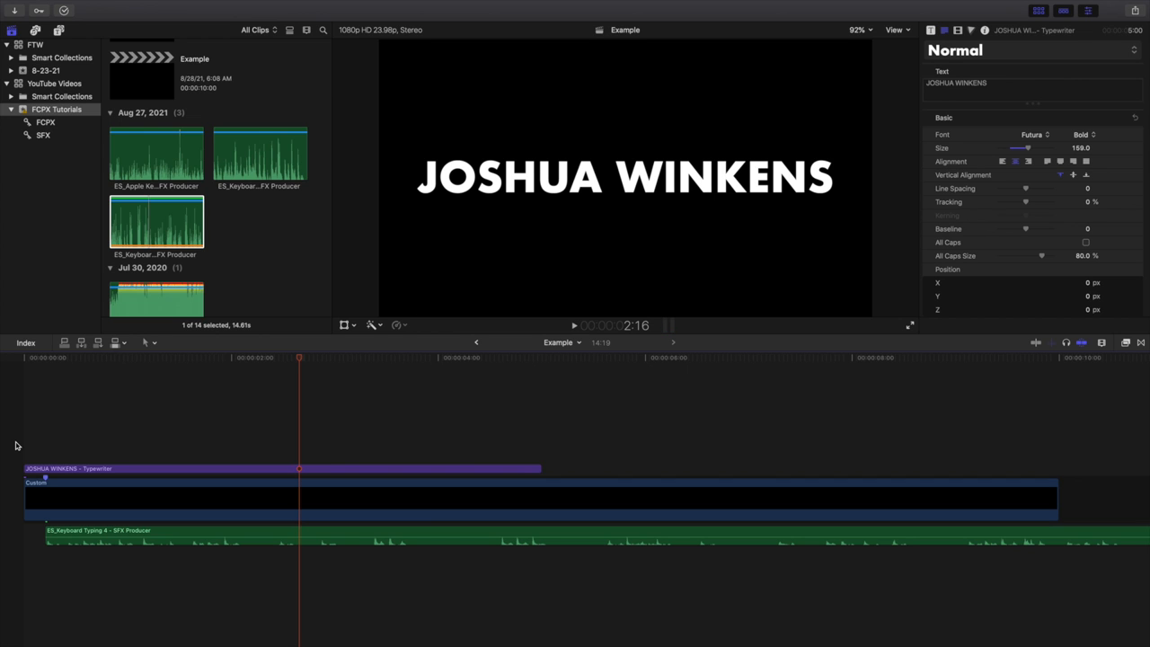